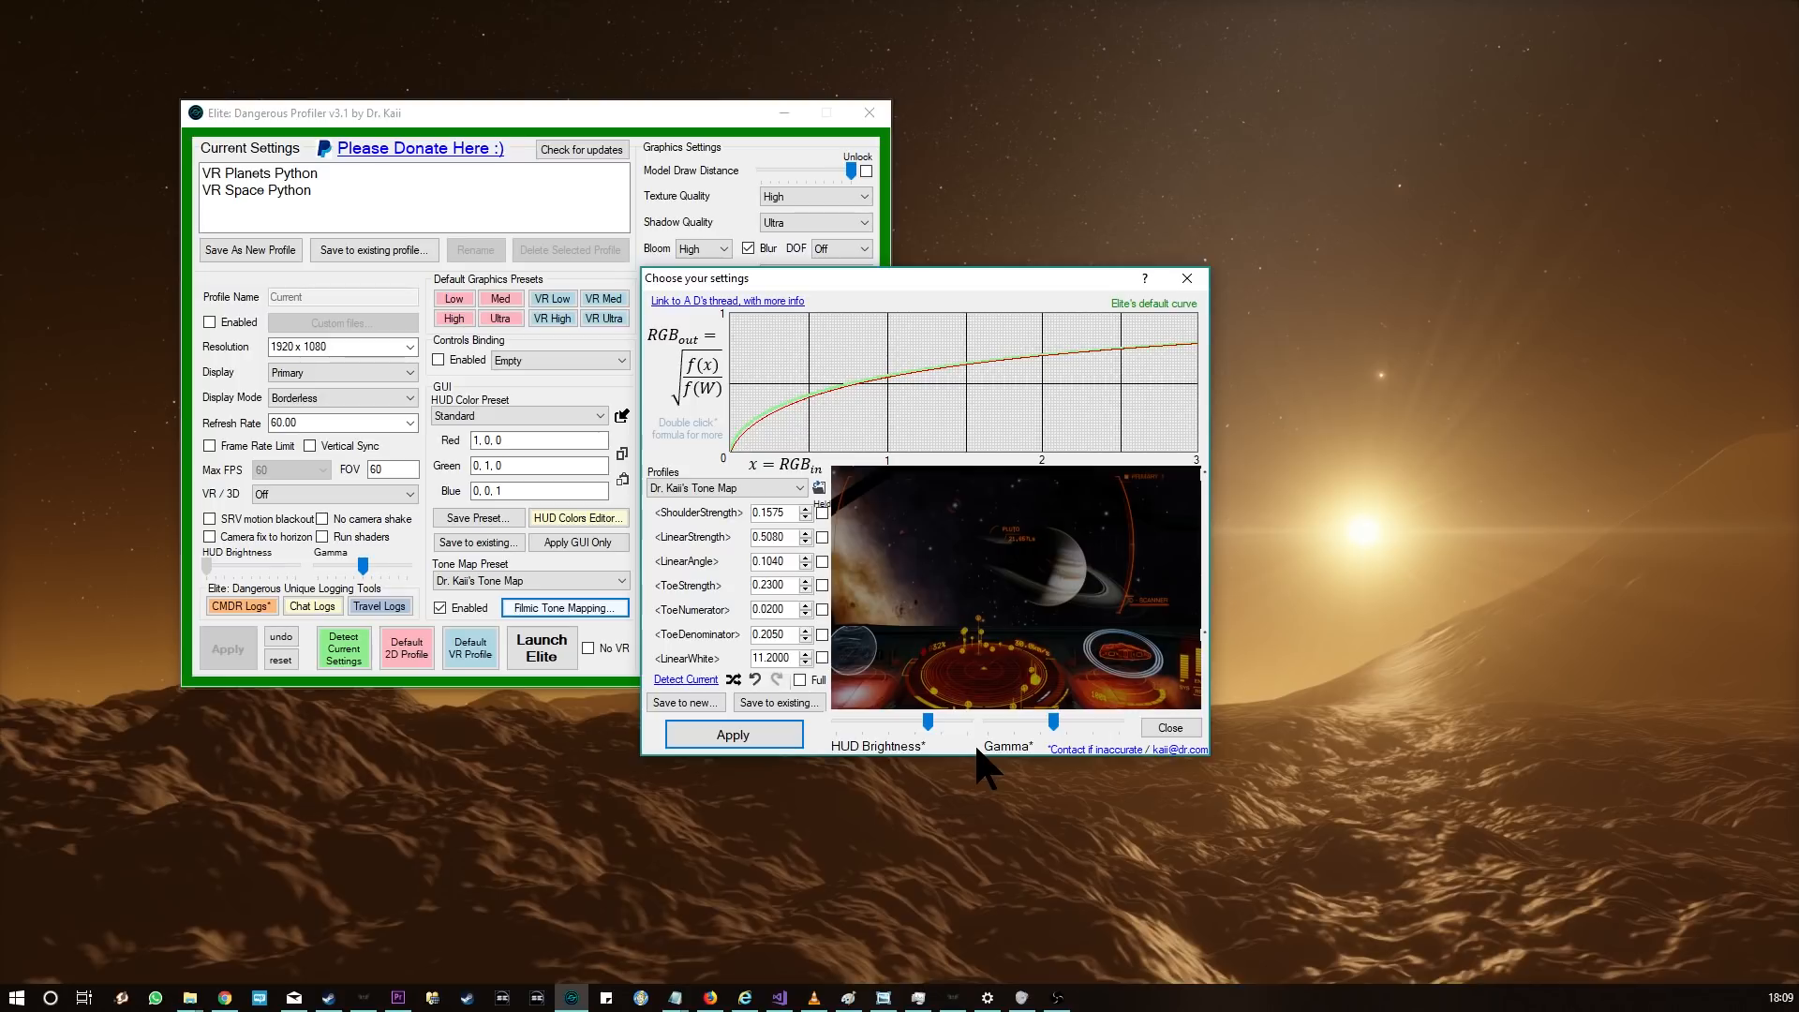
Step: Preview the Inverted and other tone map profiles on the cockpit scene, then reselect Dr. Kaii's Tone Map
click(540, 647)
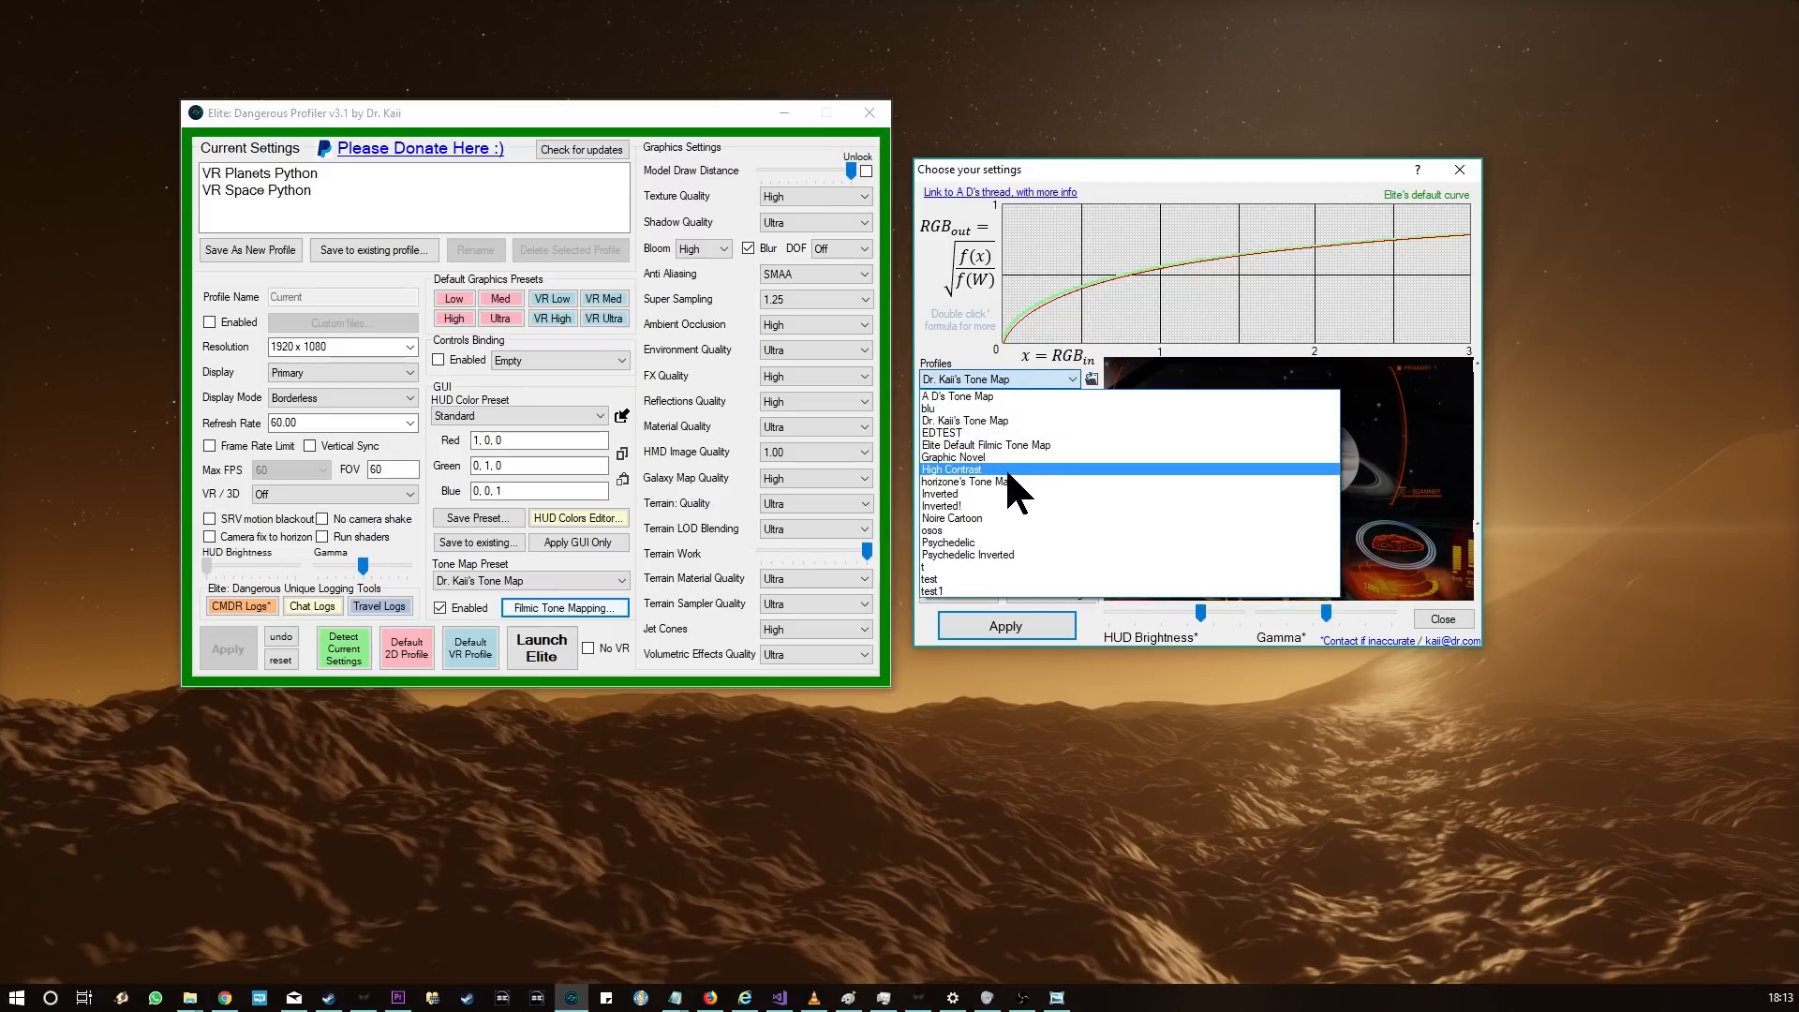
click(952, 457)
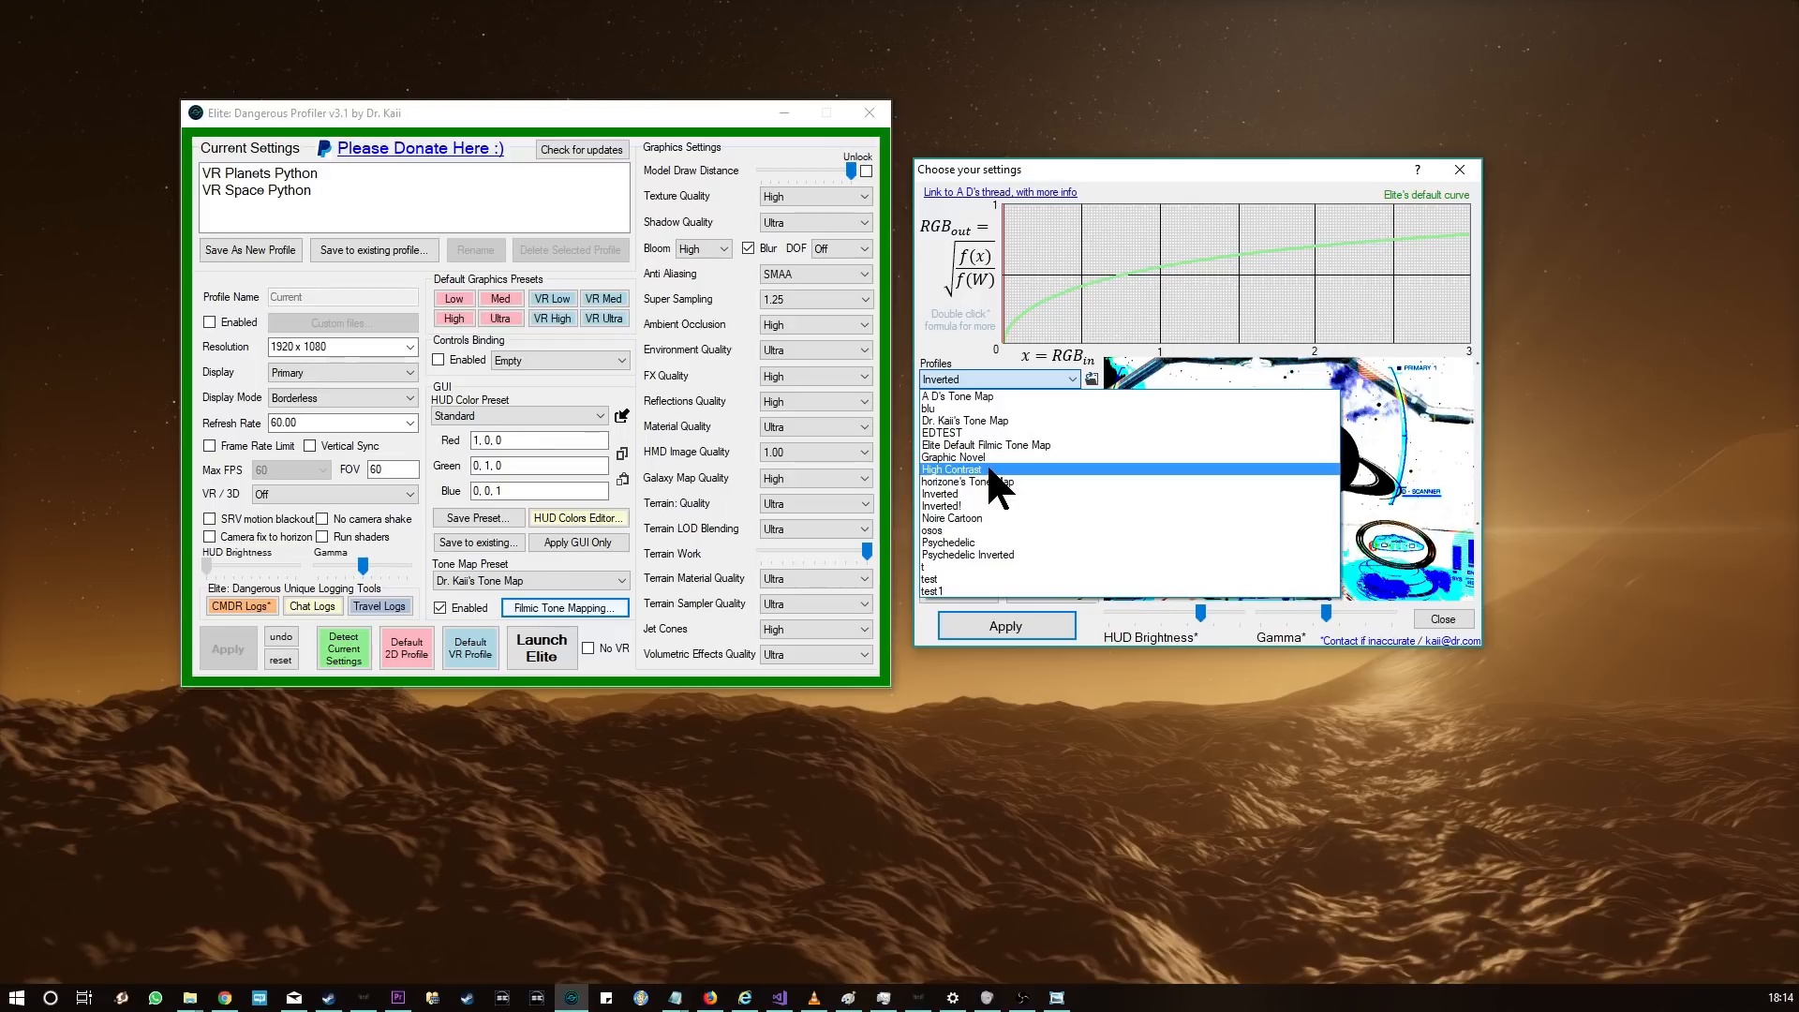
click(950, 468)
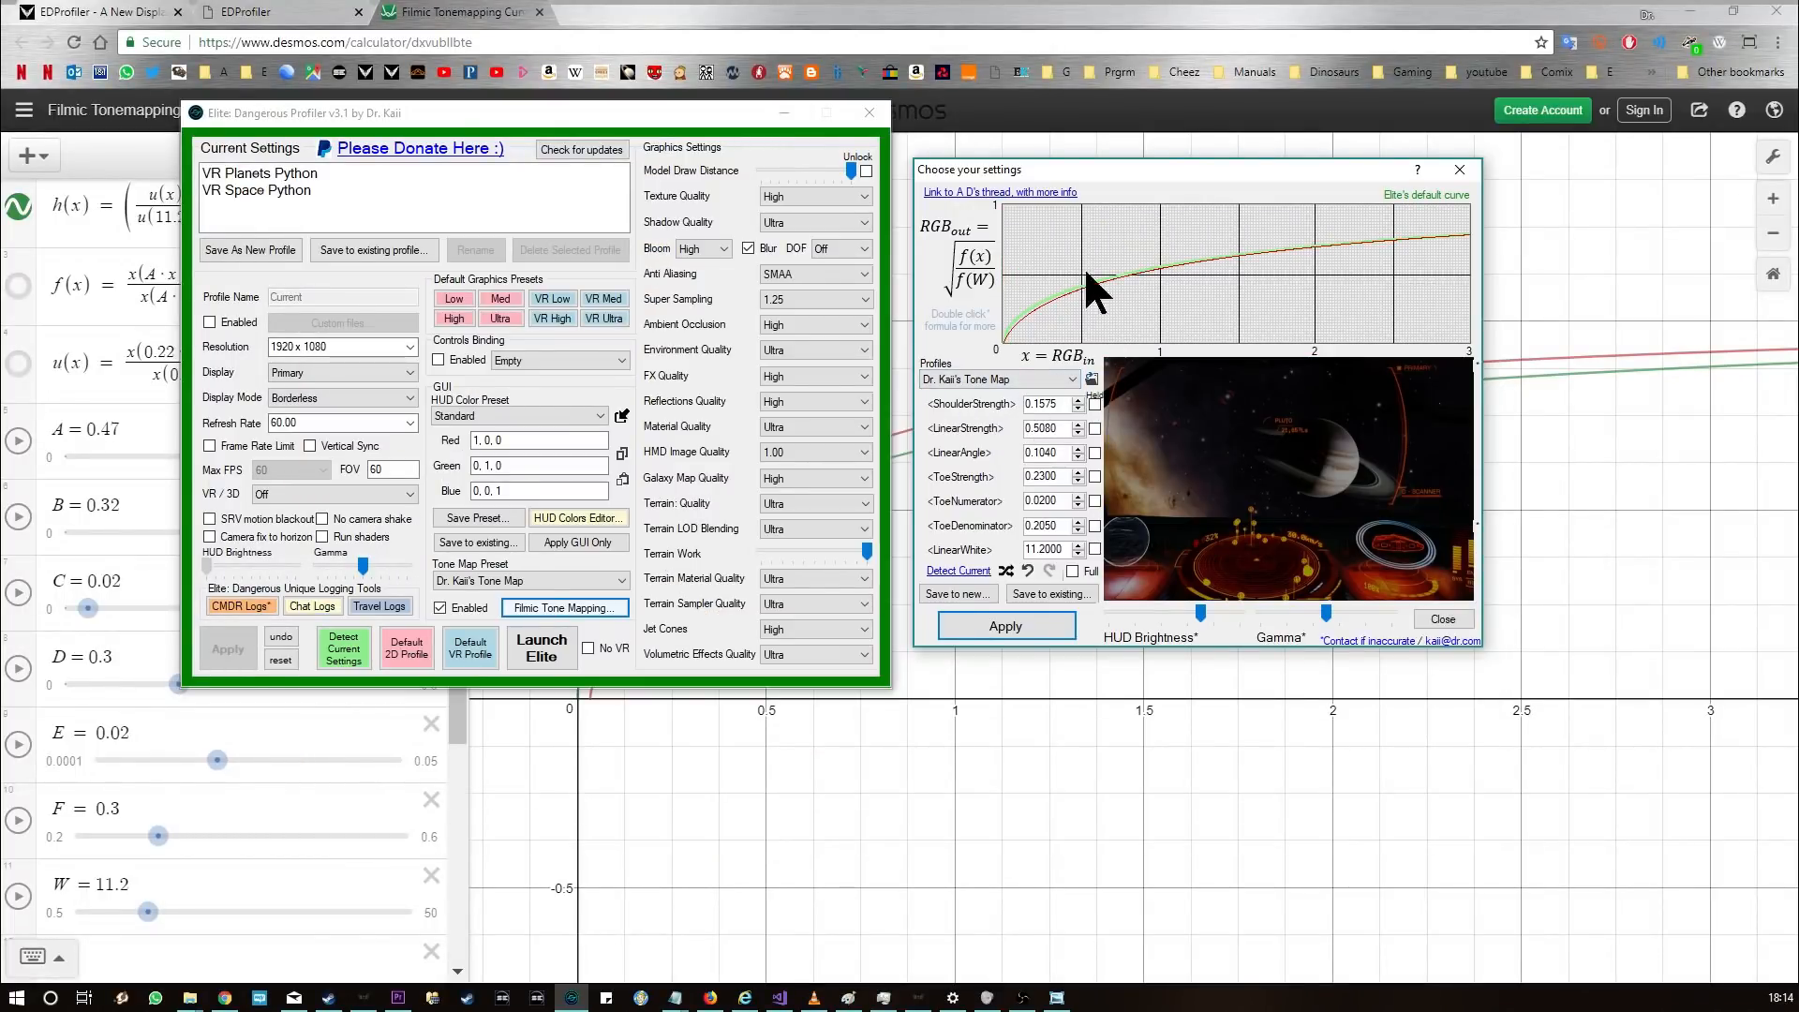
Step: Edit a parameter to 1.2655, then randomise all tone map parameters seven times into extreme values
text(1.2655)
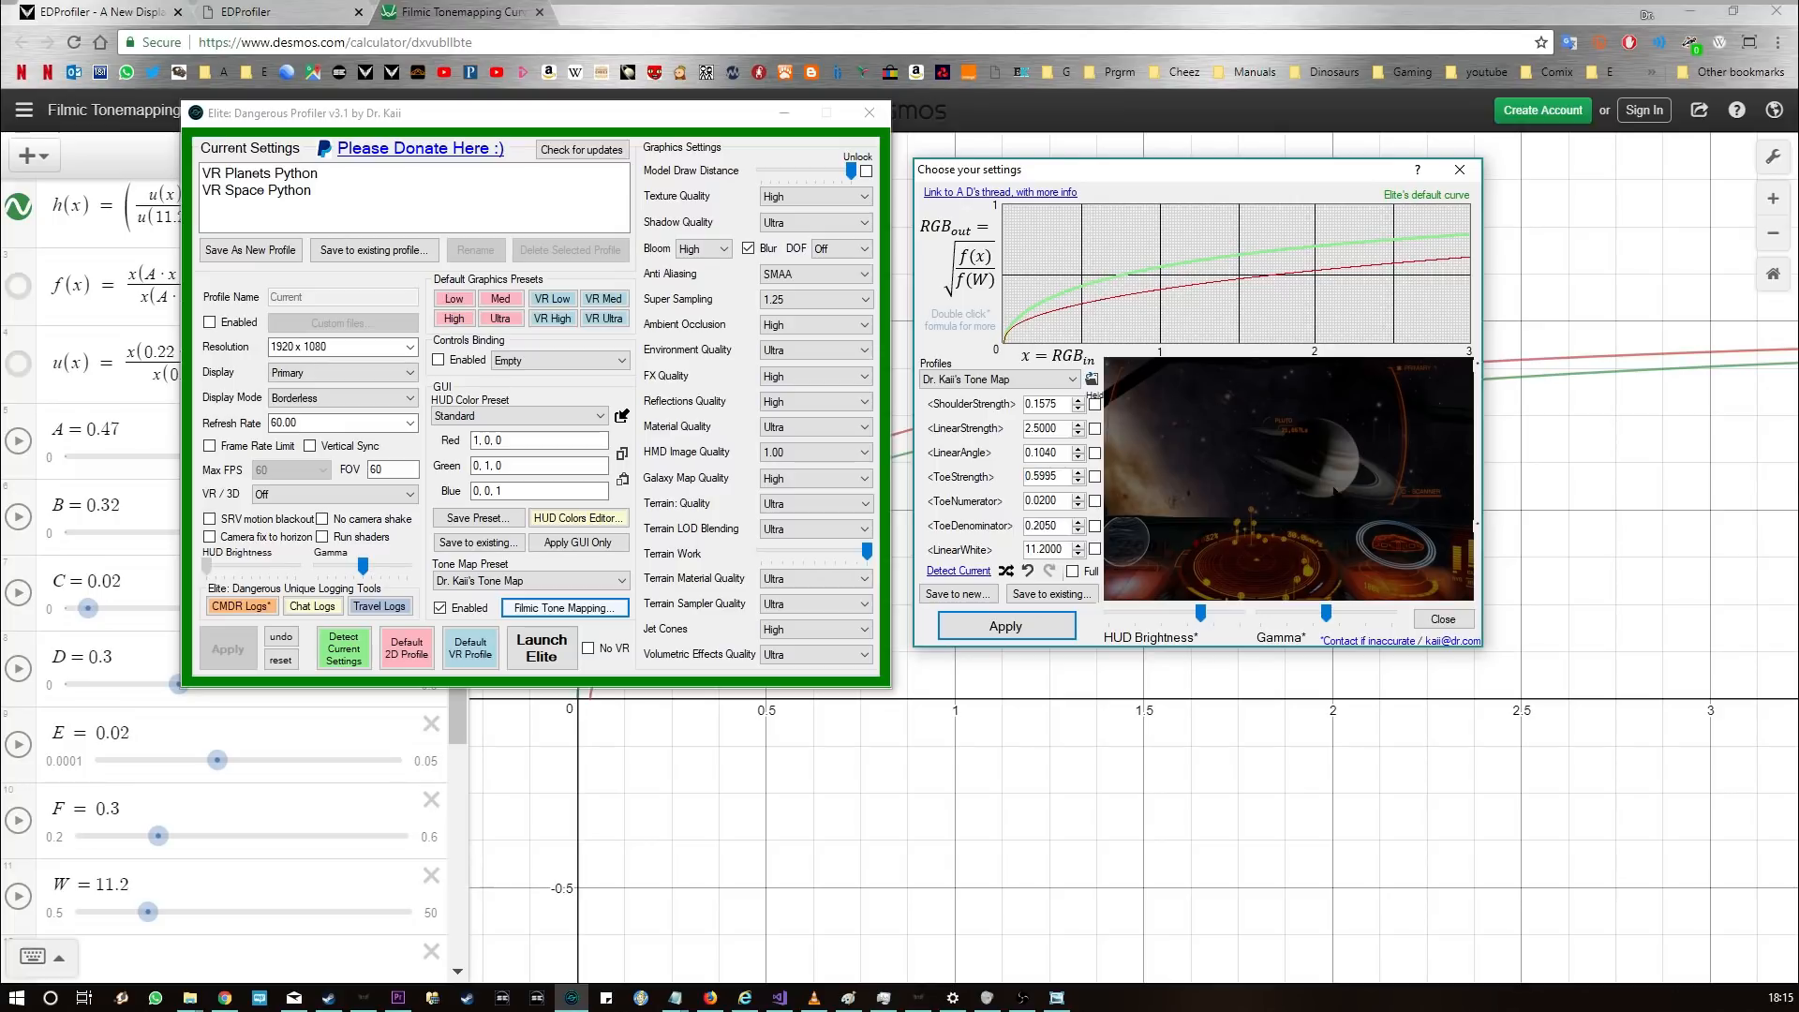
click(1008, 571)
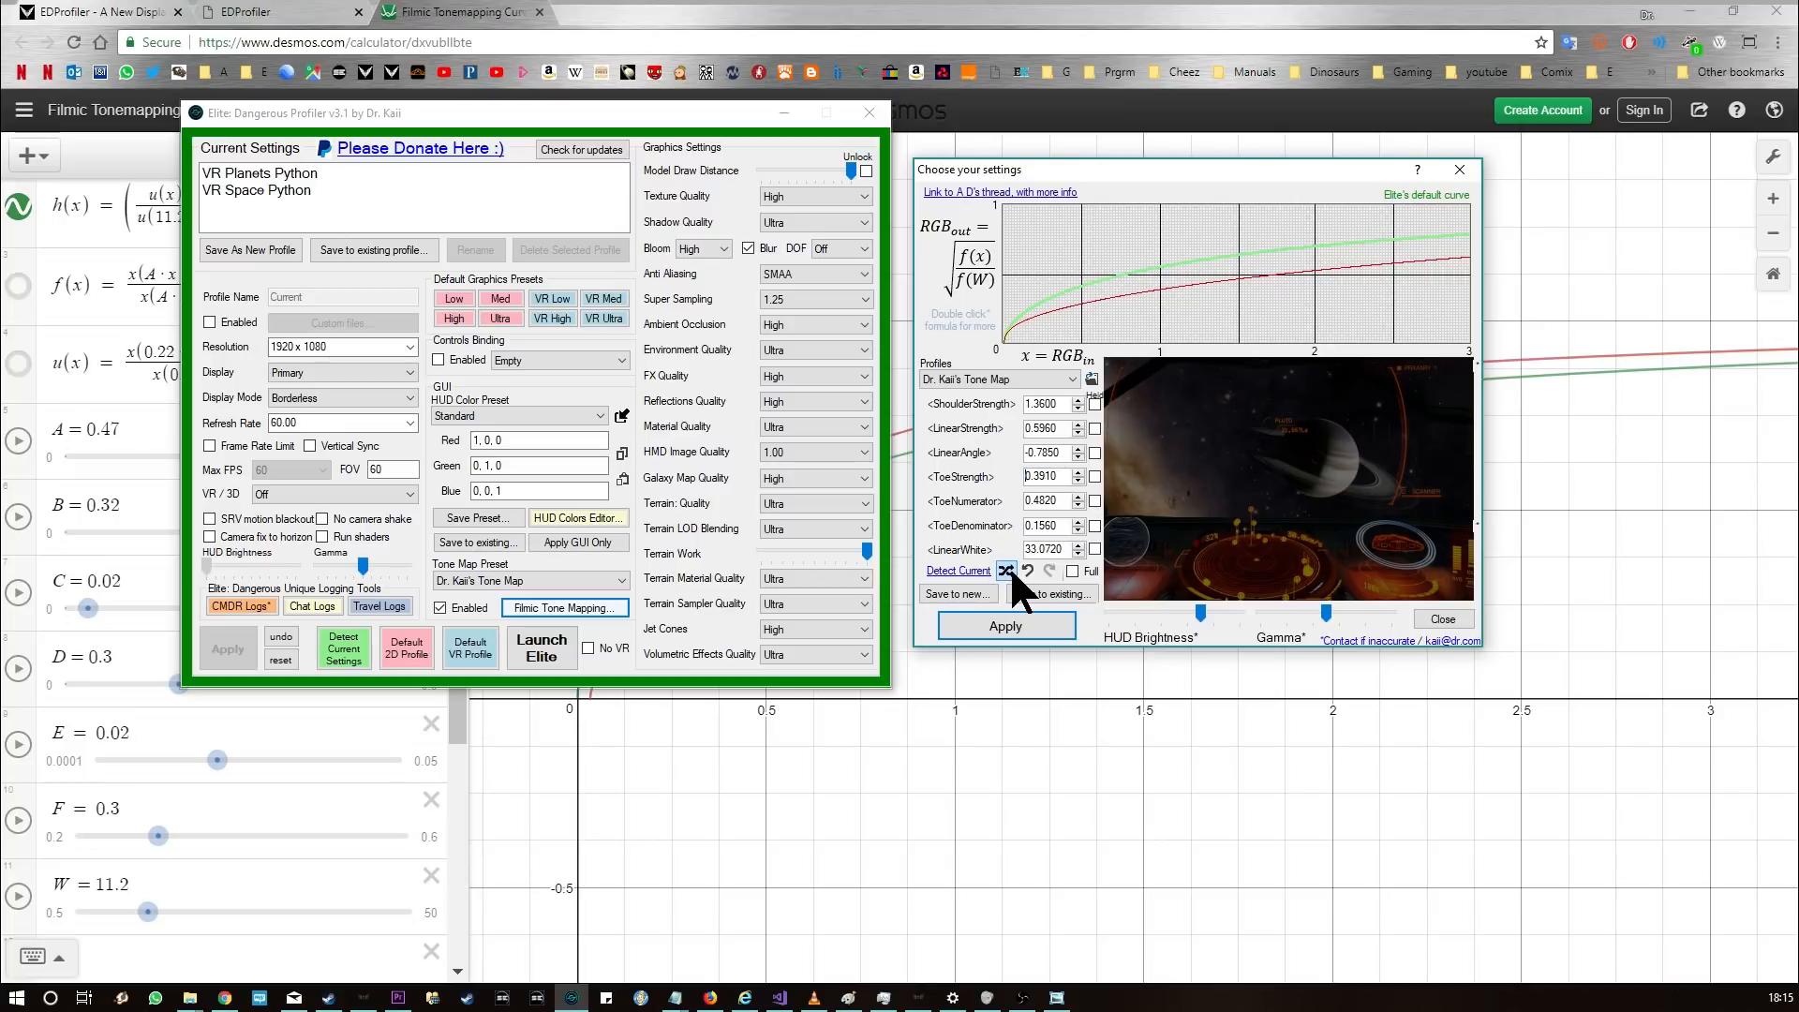
click(1007, 572)
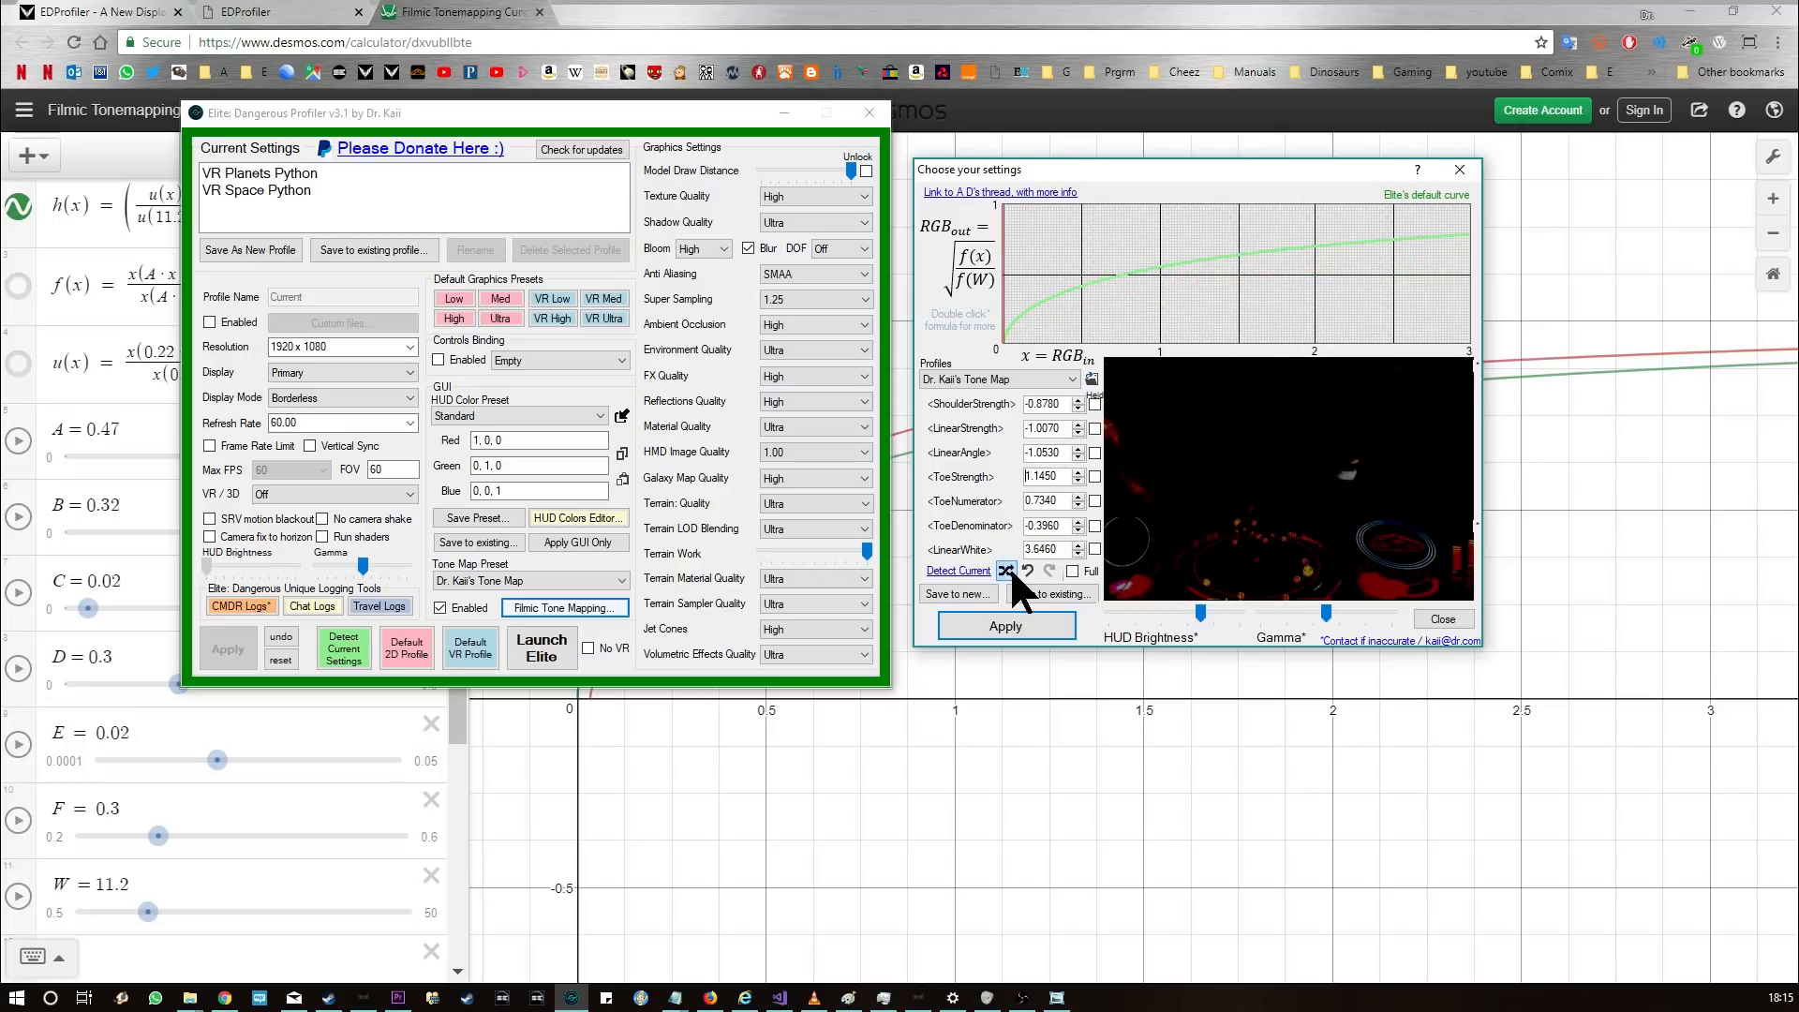
click(1006, 570)
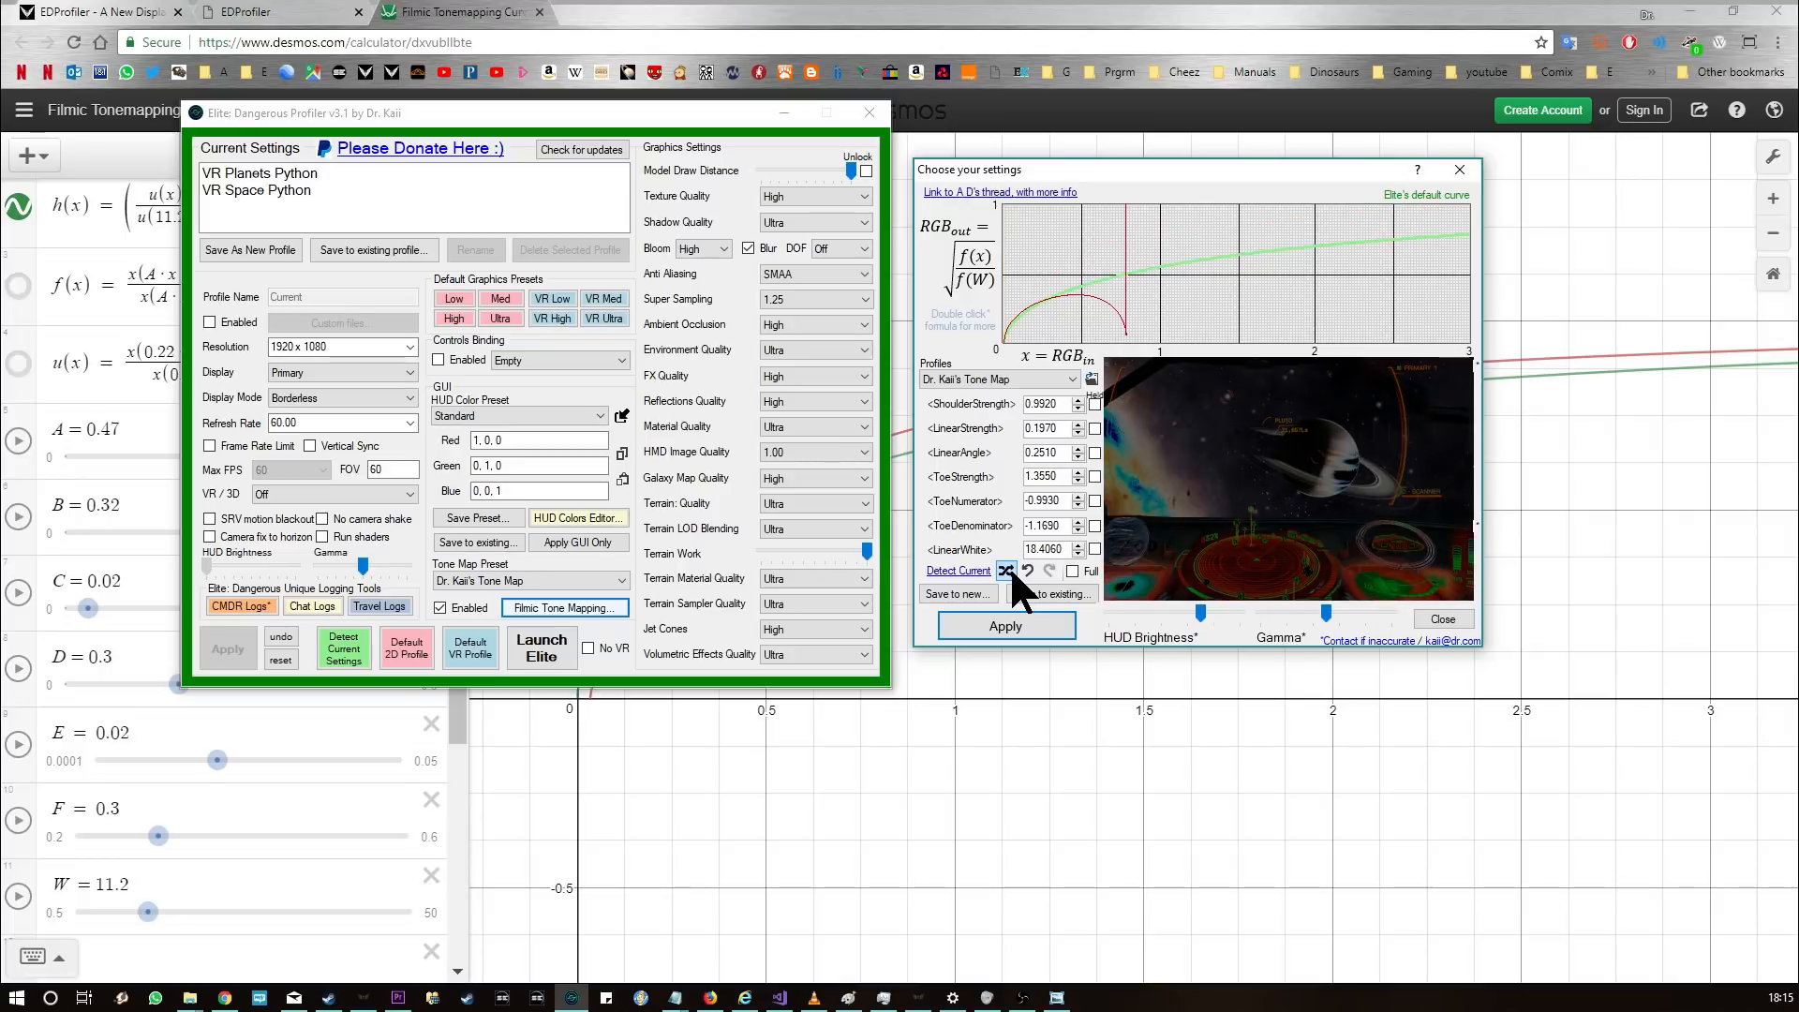
click(1008, 569)
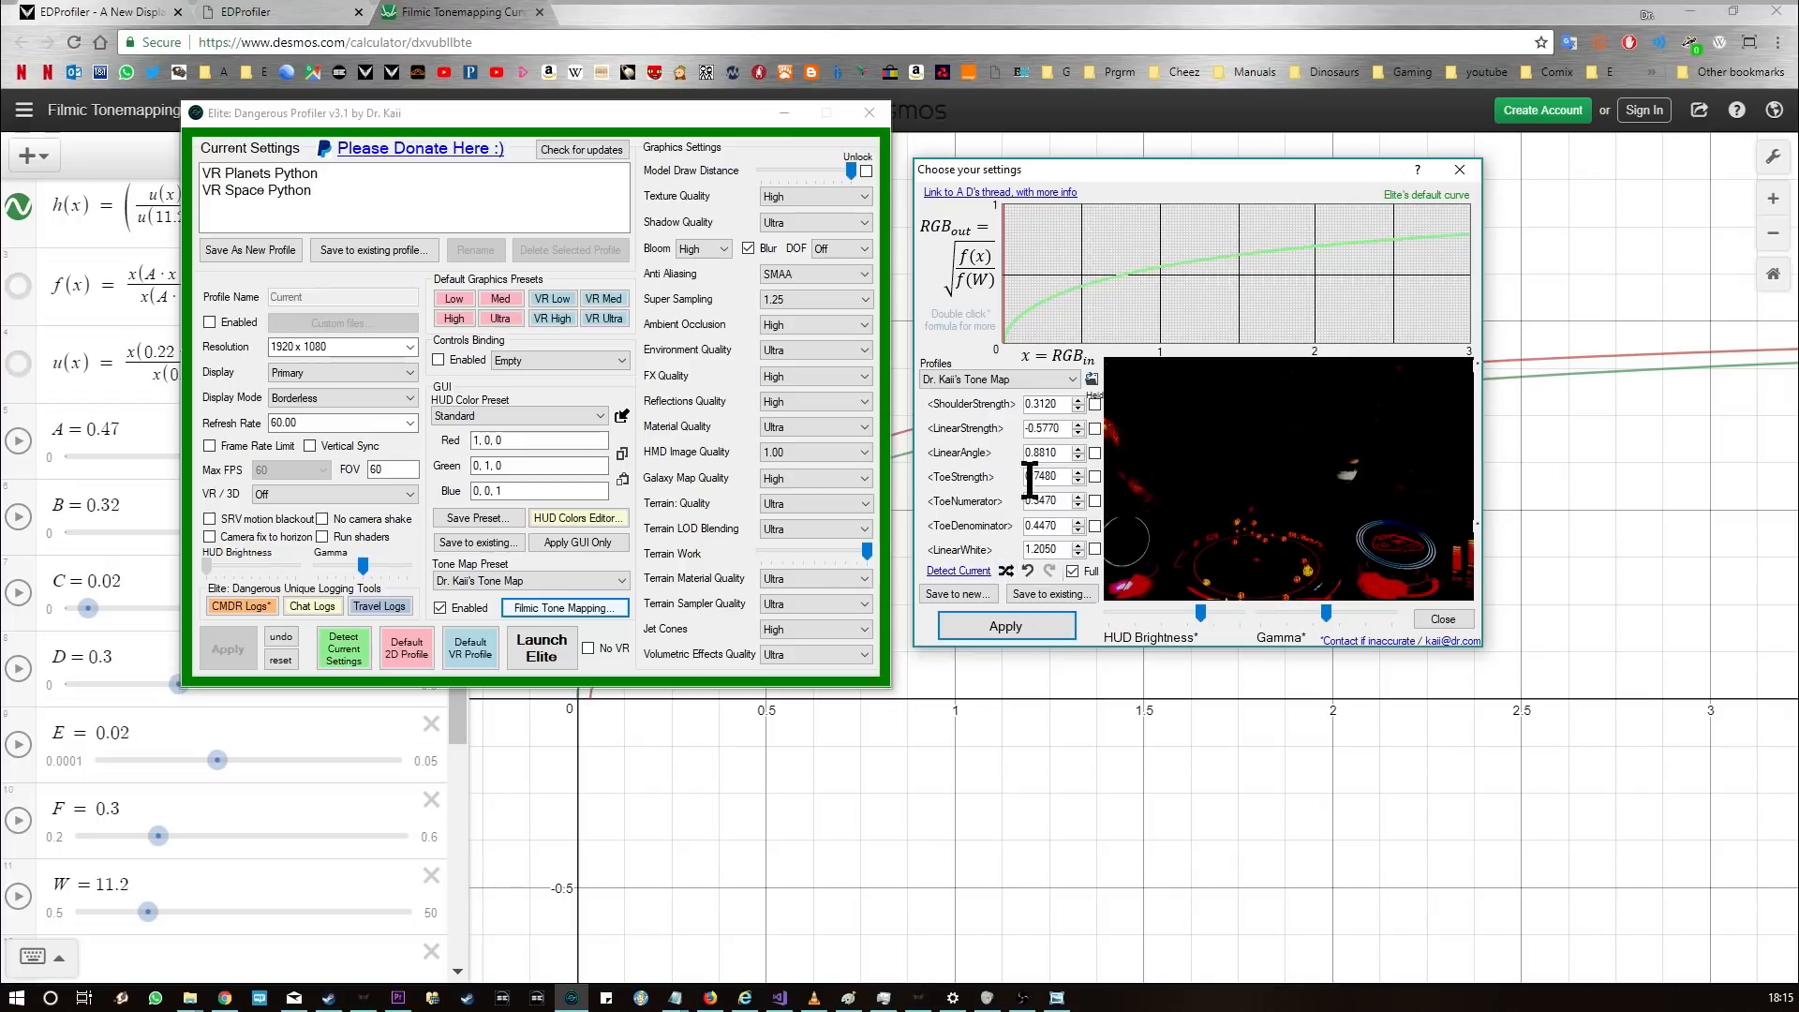
click(1006, 572)
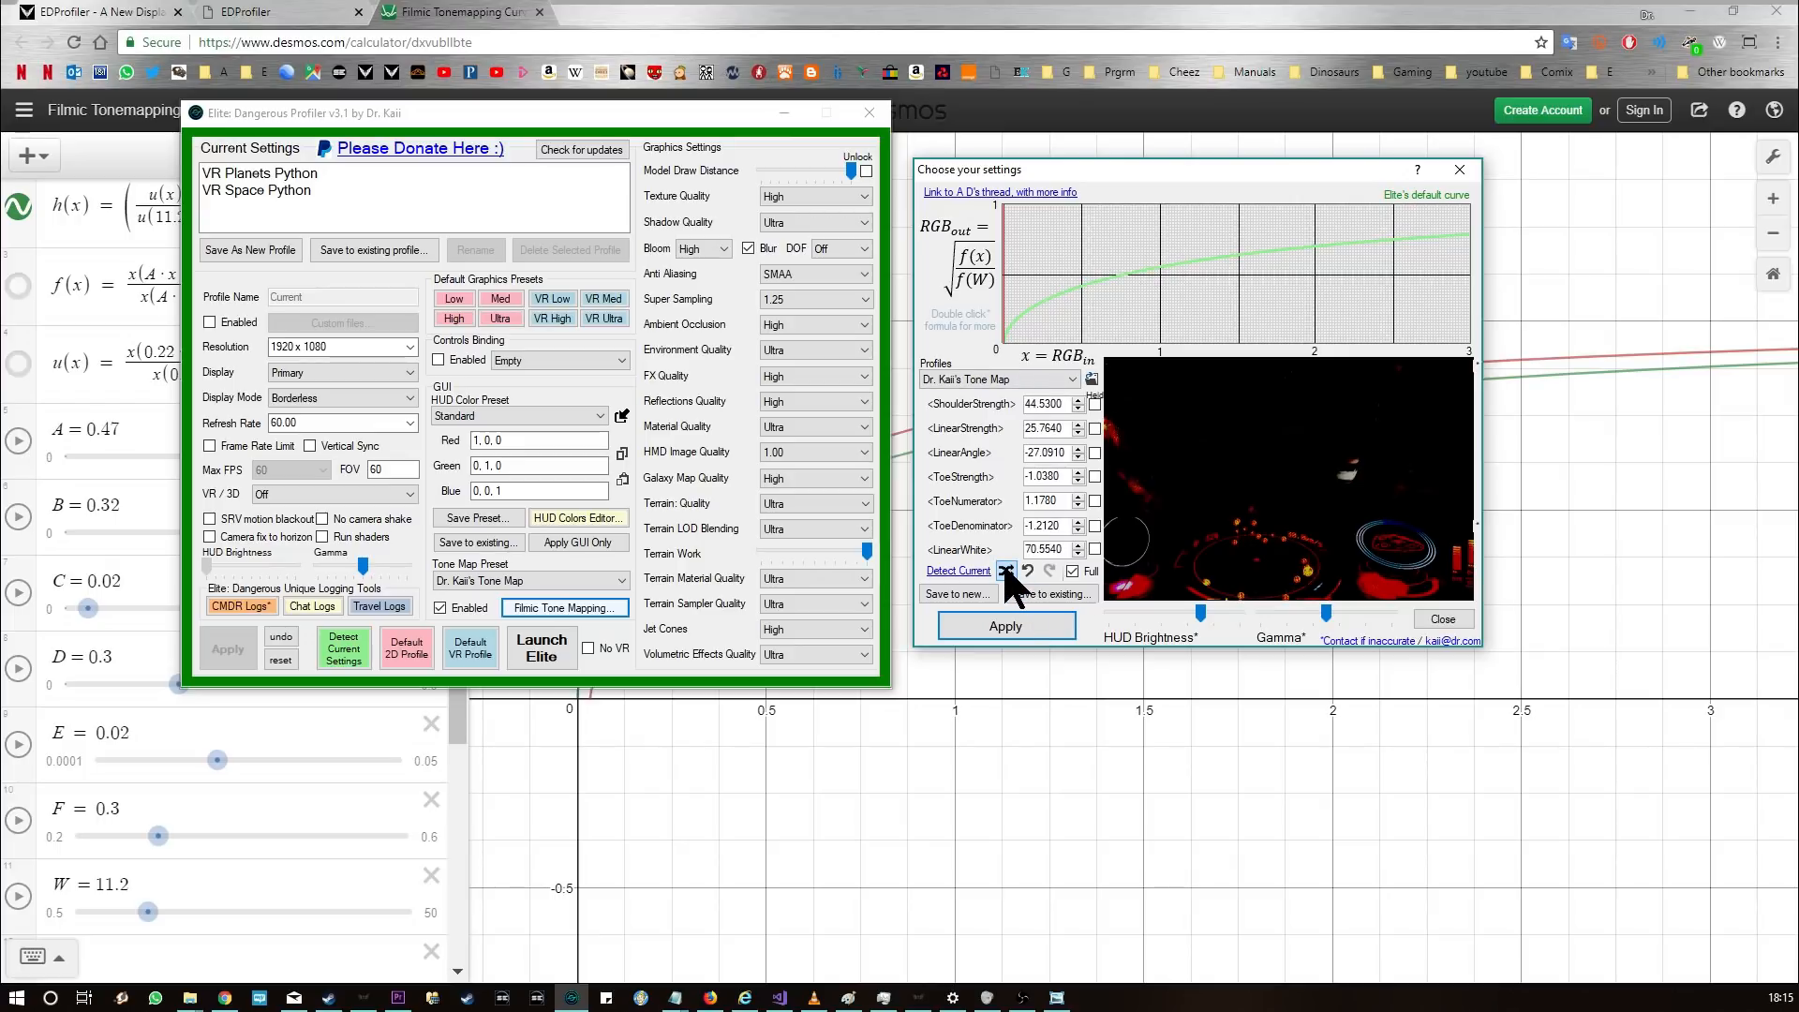
click(957, 570)
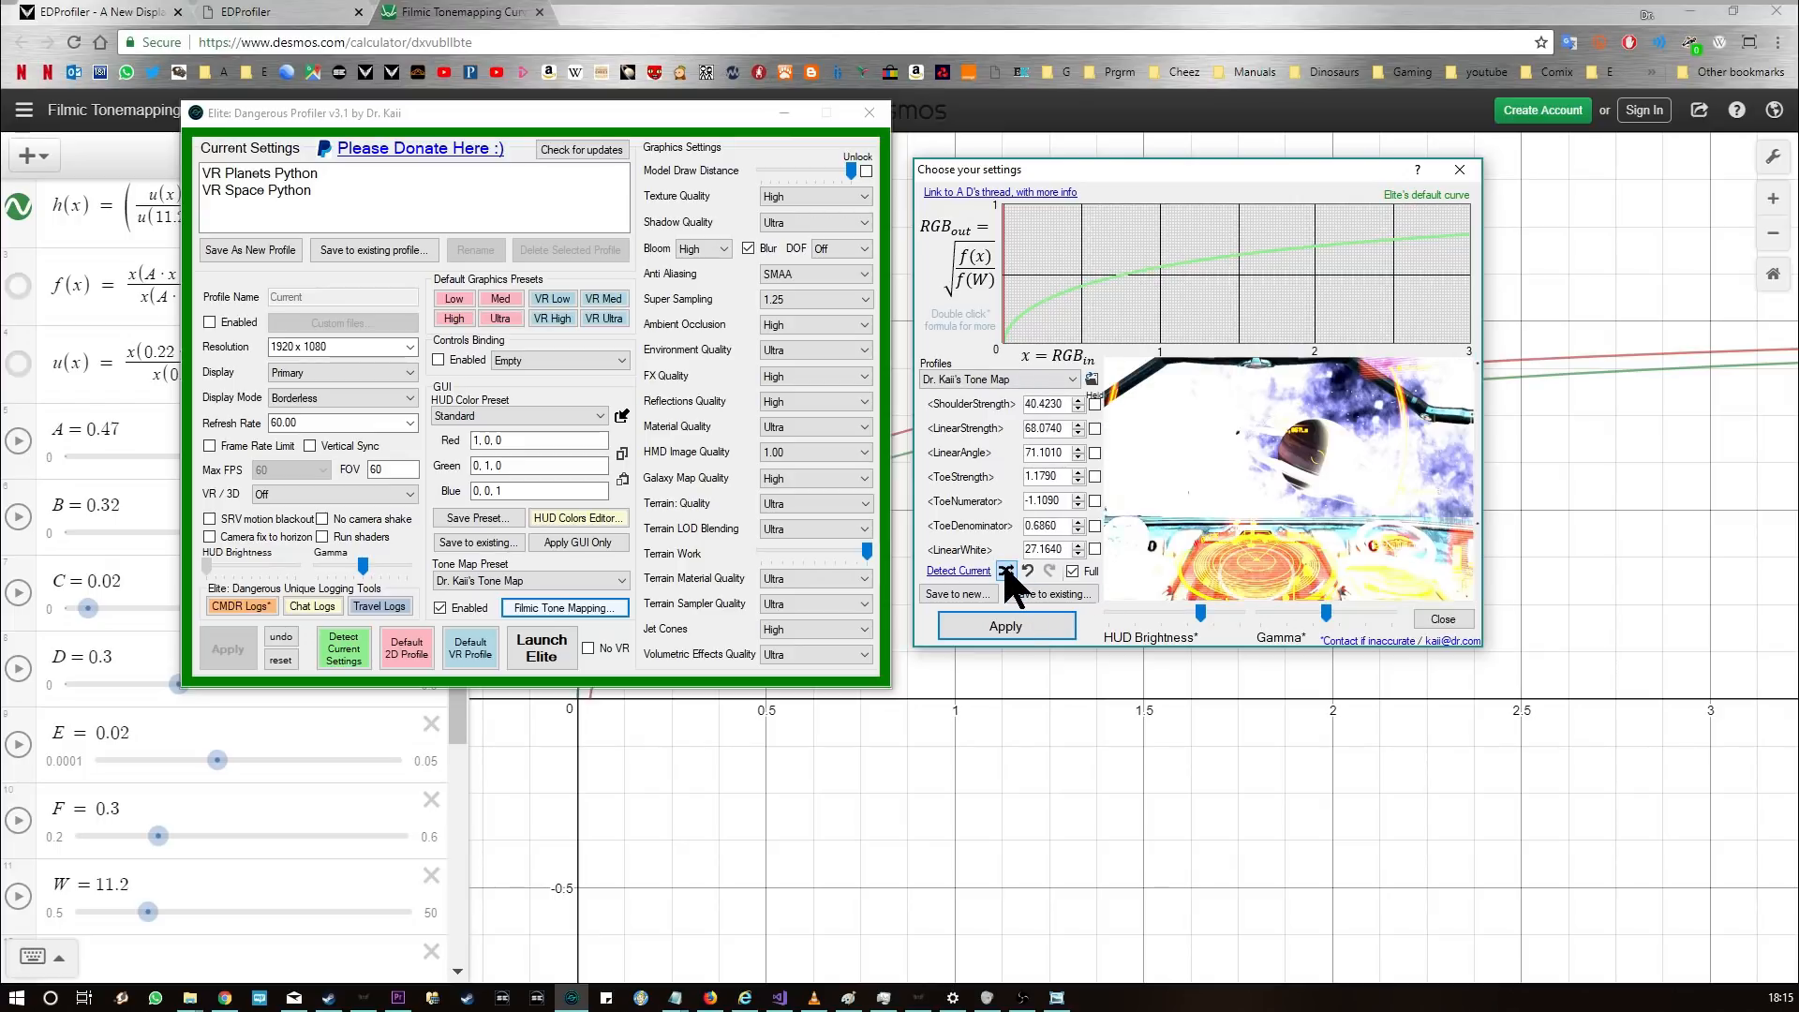
click(957, 570)
text(TE)
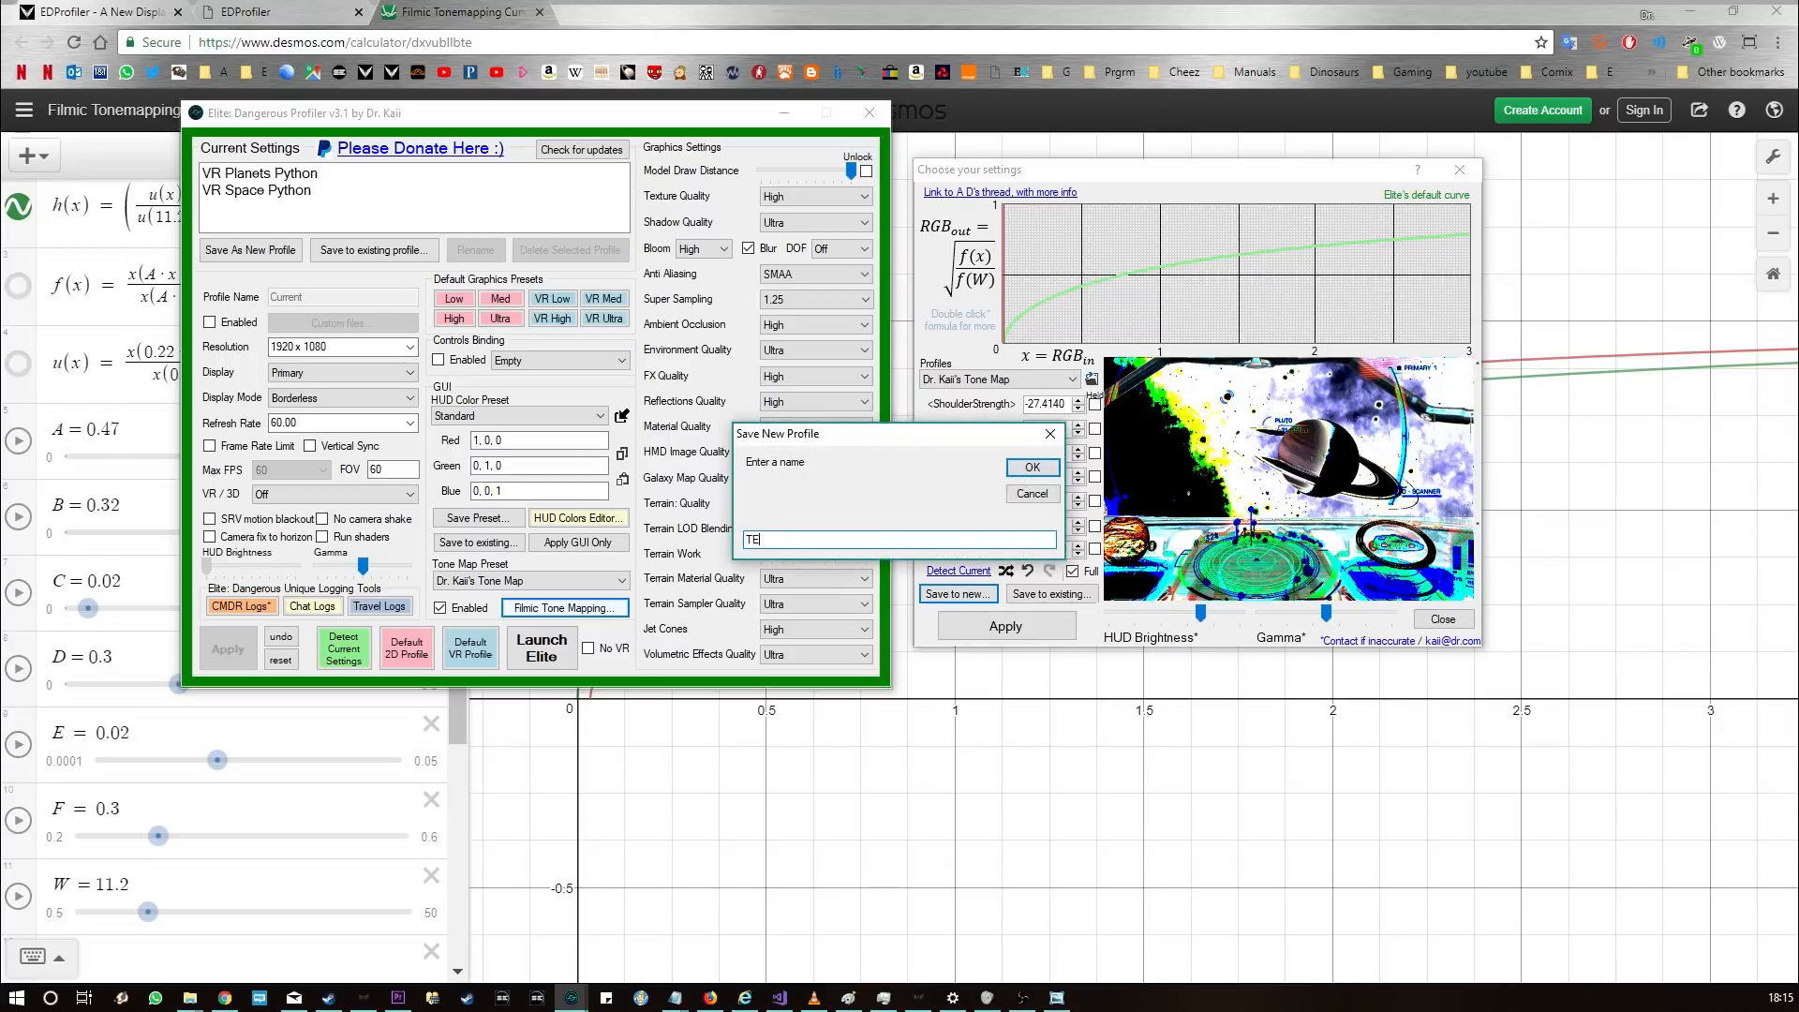
Step: Save the current curve values as a new profile named TESTYTEST and confirm its creation
click(1028, 466)
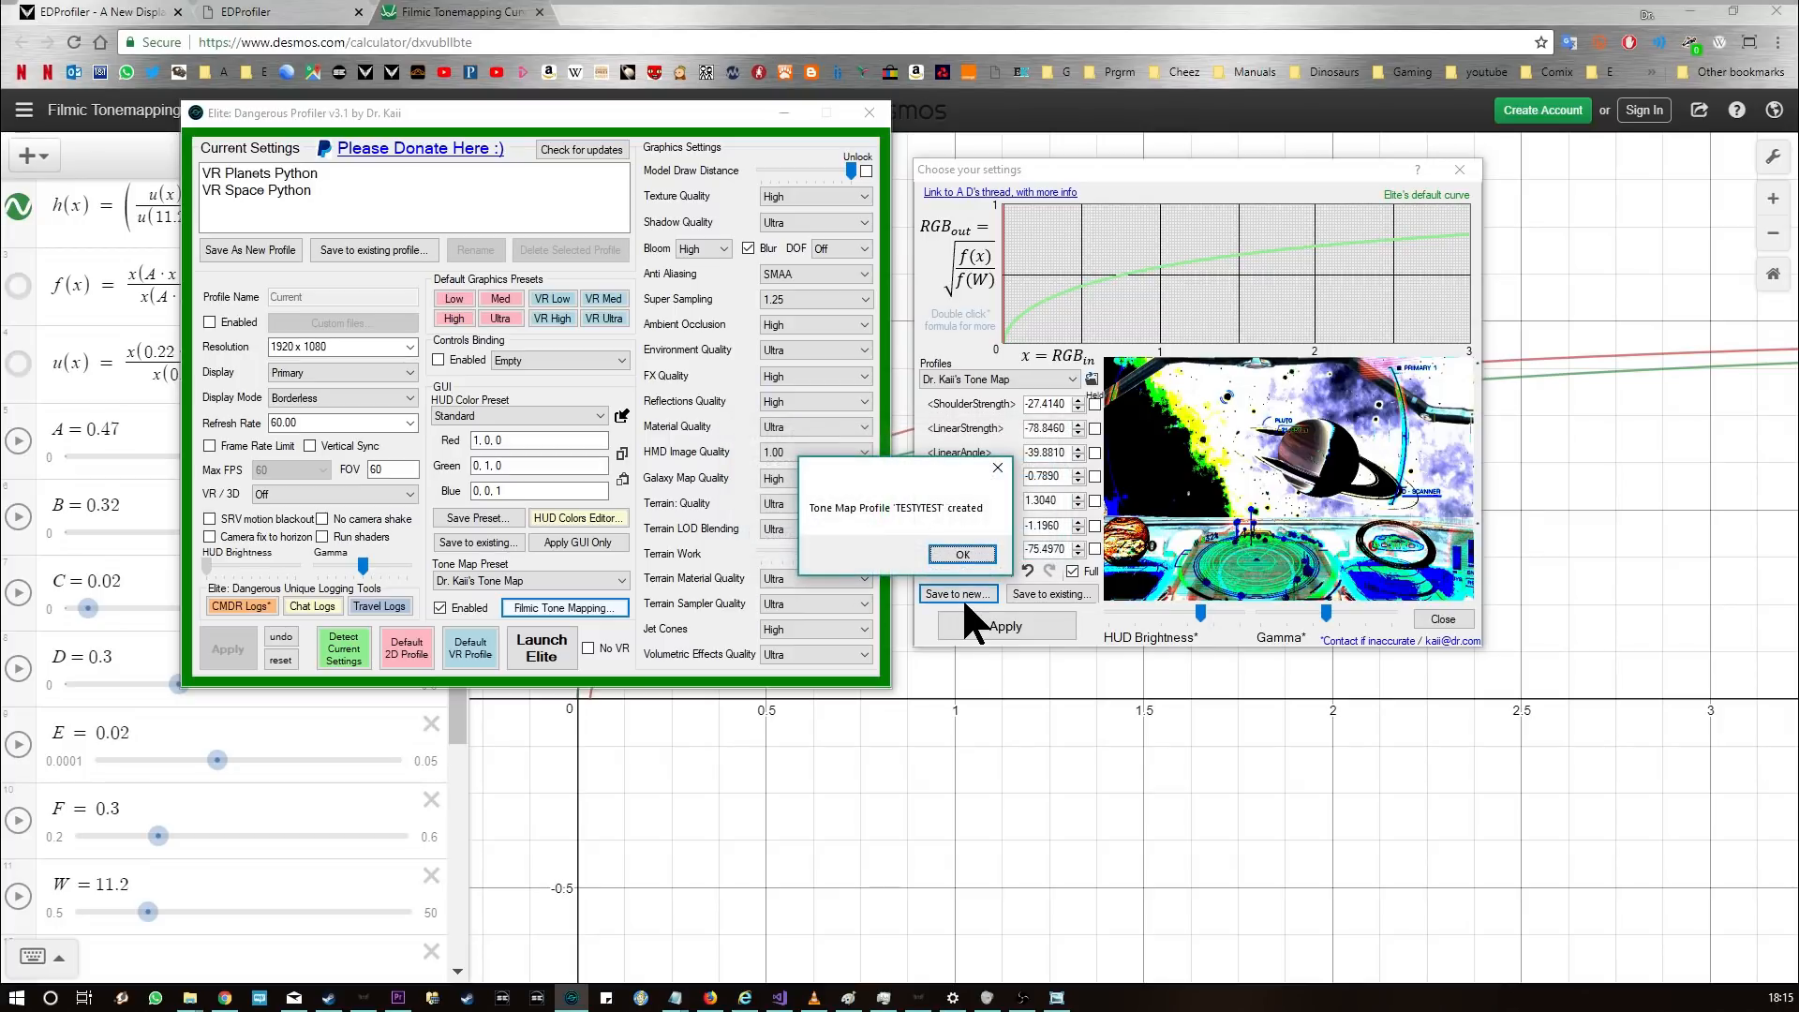
click(961, 555)
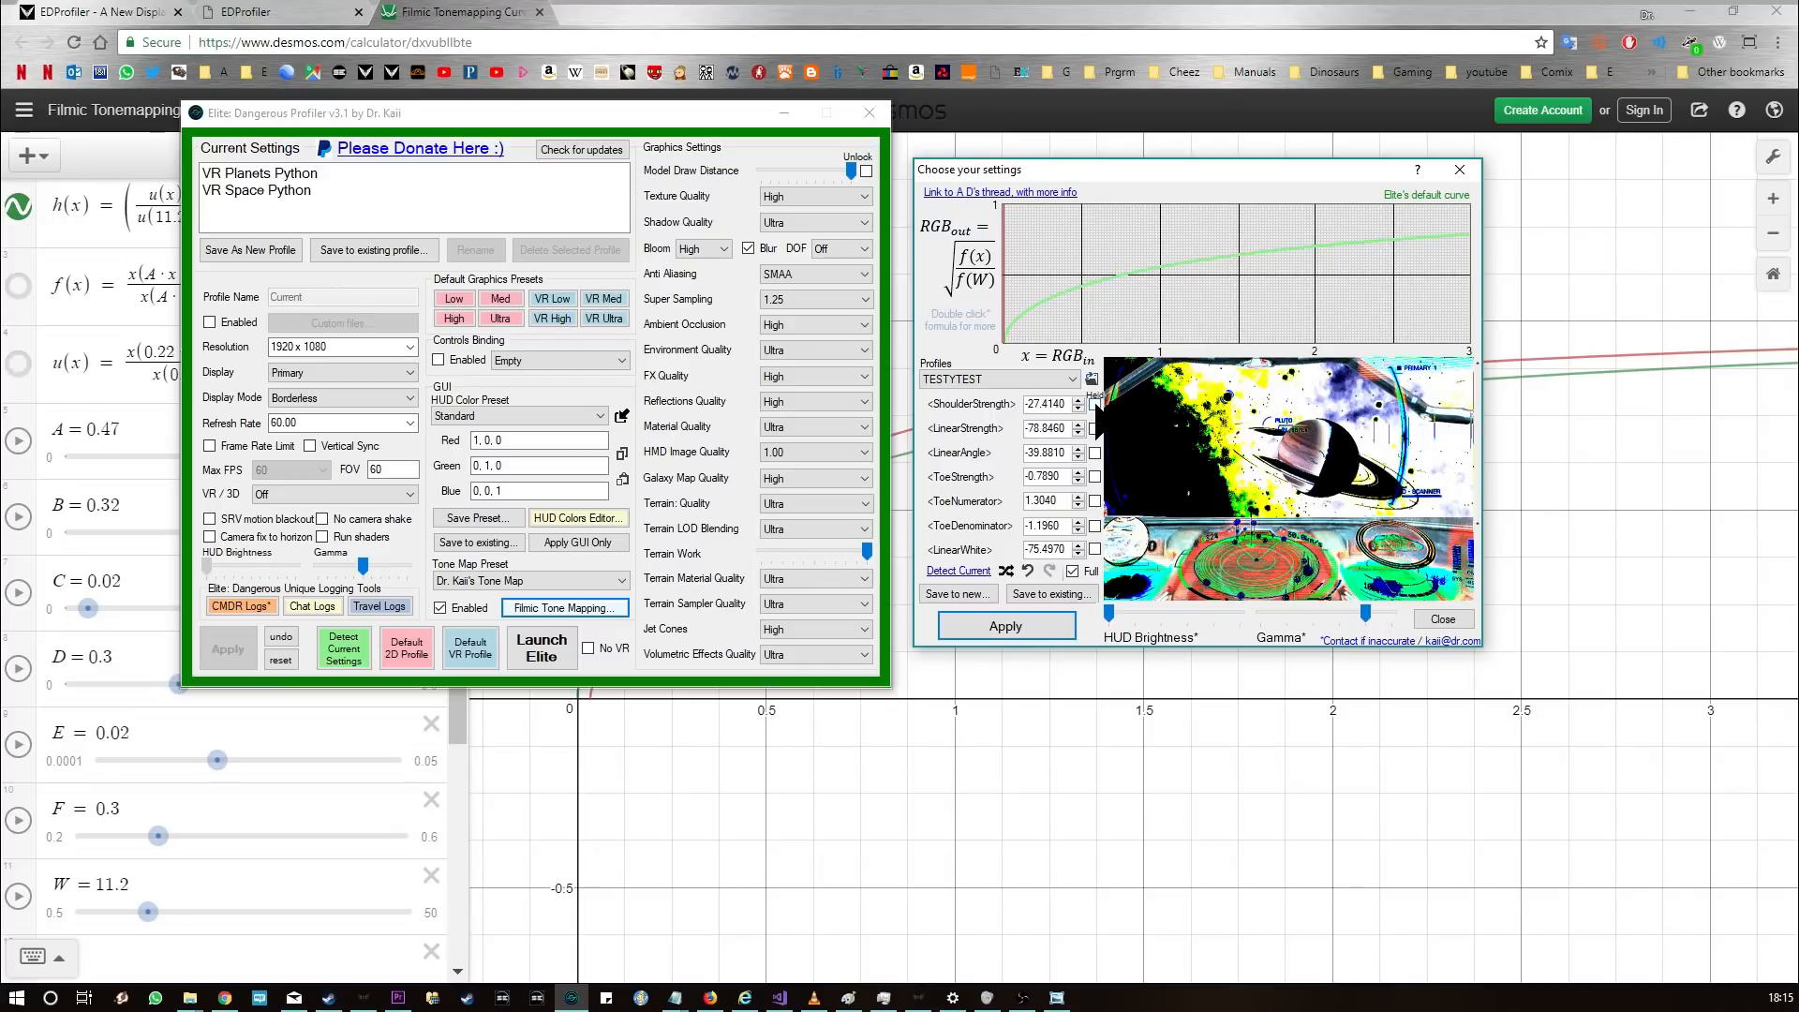
mouse_move(1261, 212)
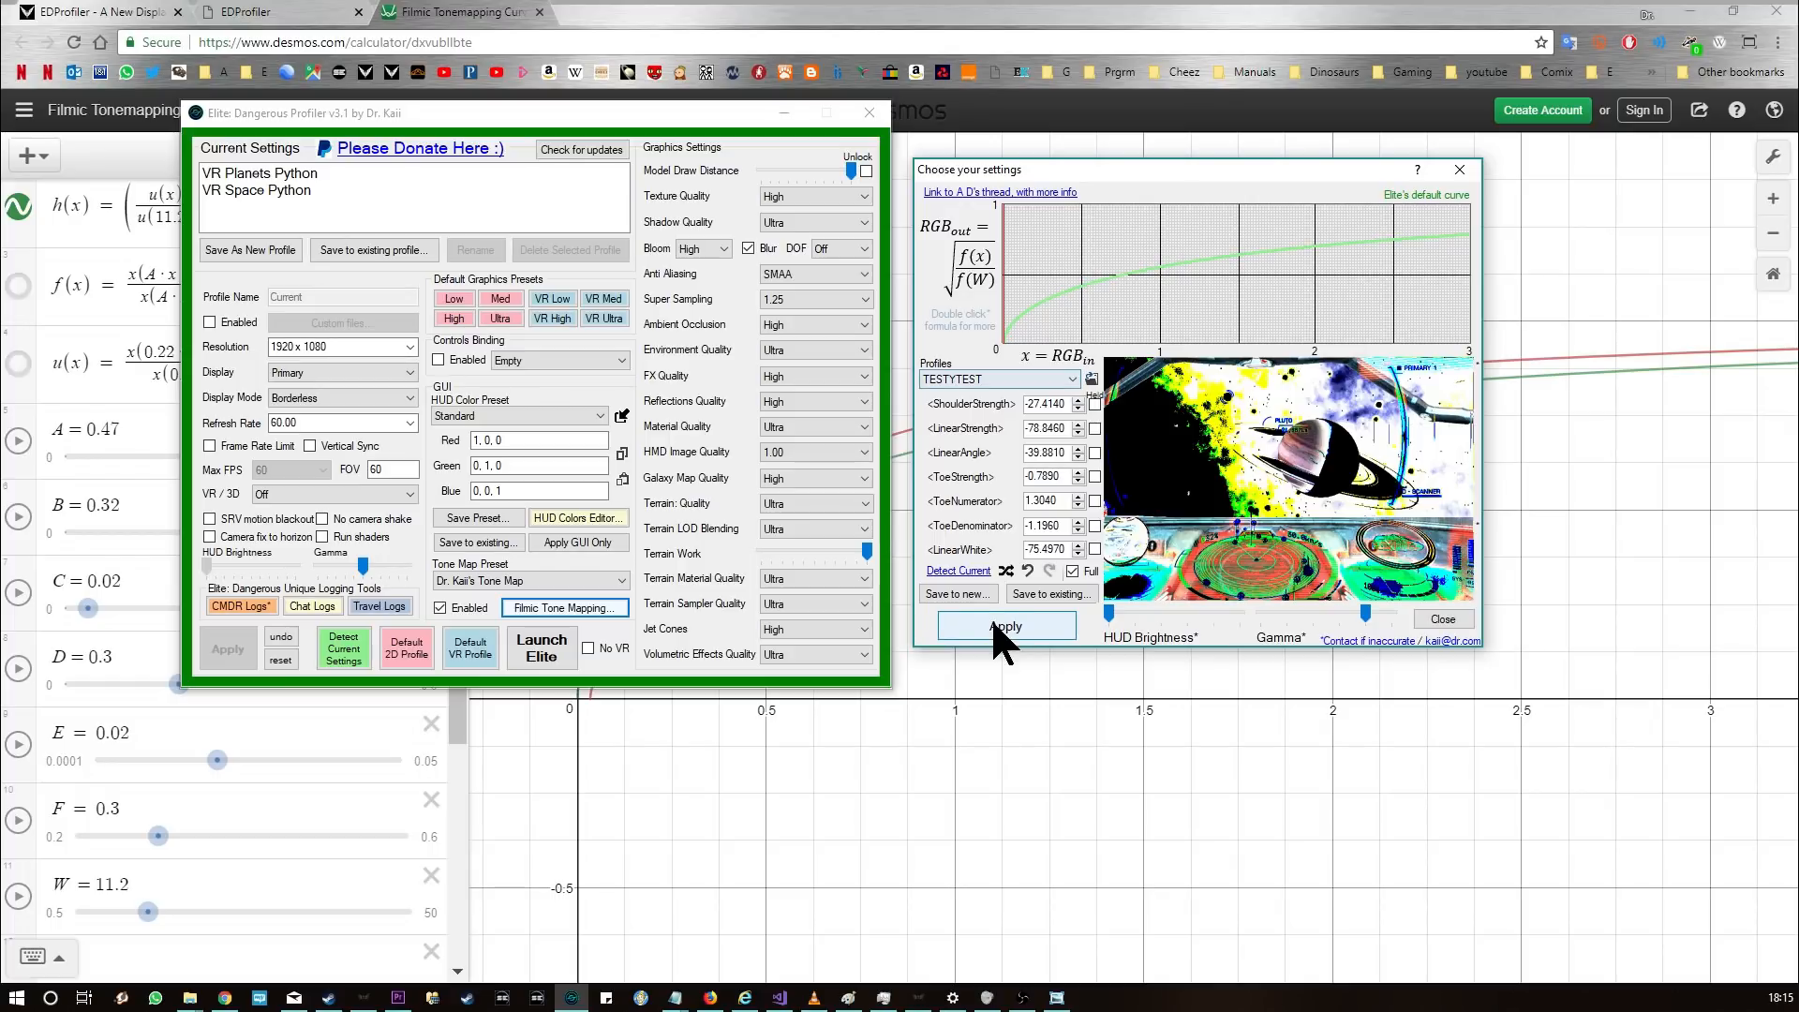
Step: Apply the TESTYTEST tone map to the game, then load the VR Planets Python and VR Space Python profiles
click(1006, 625)
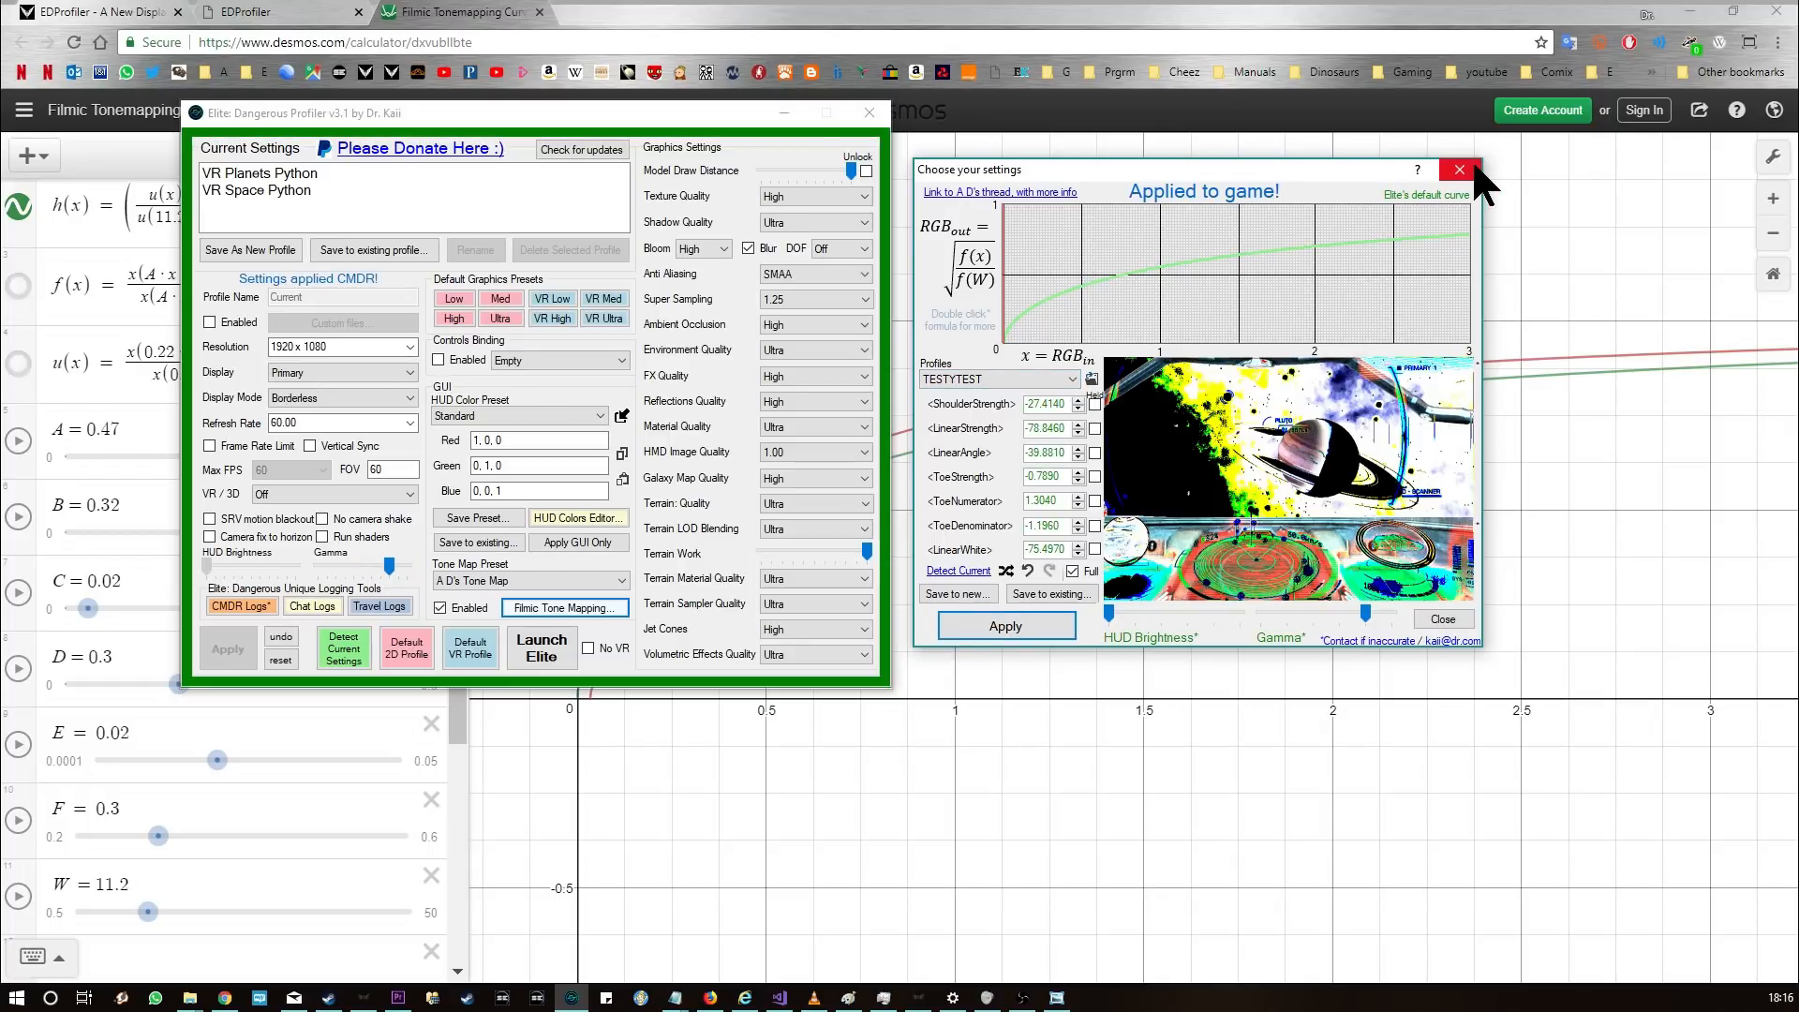
click(1458, 170)
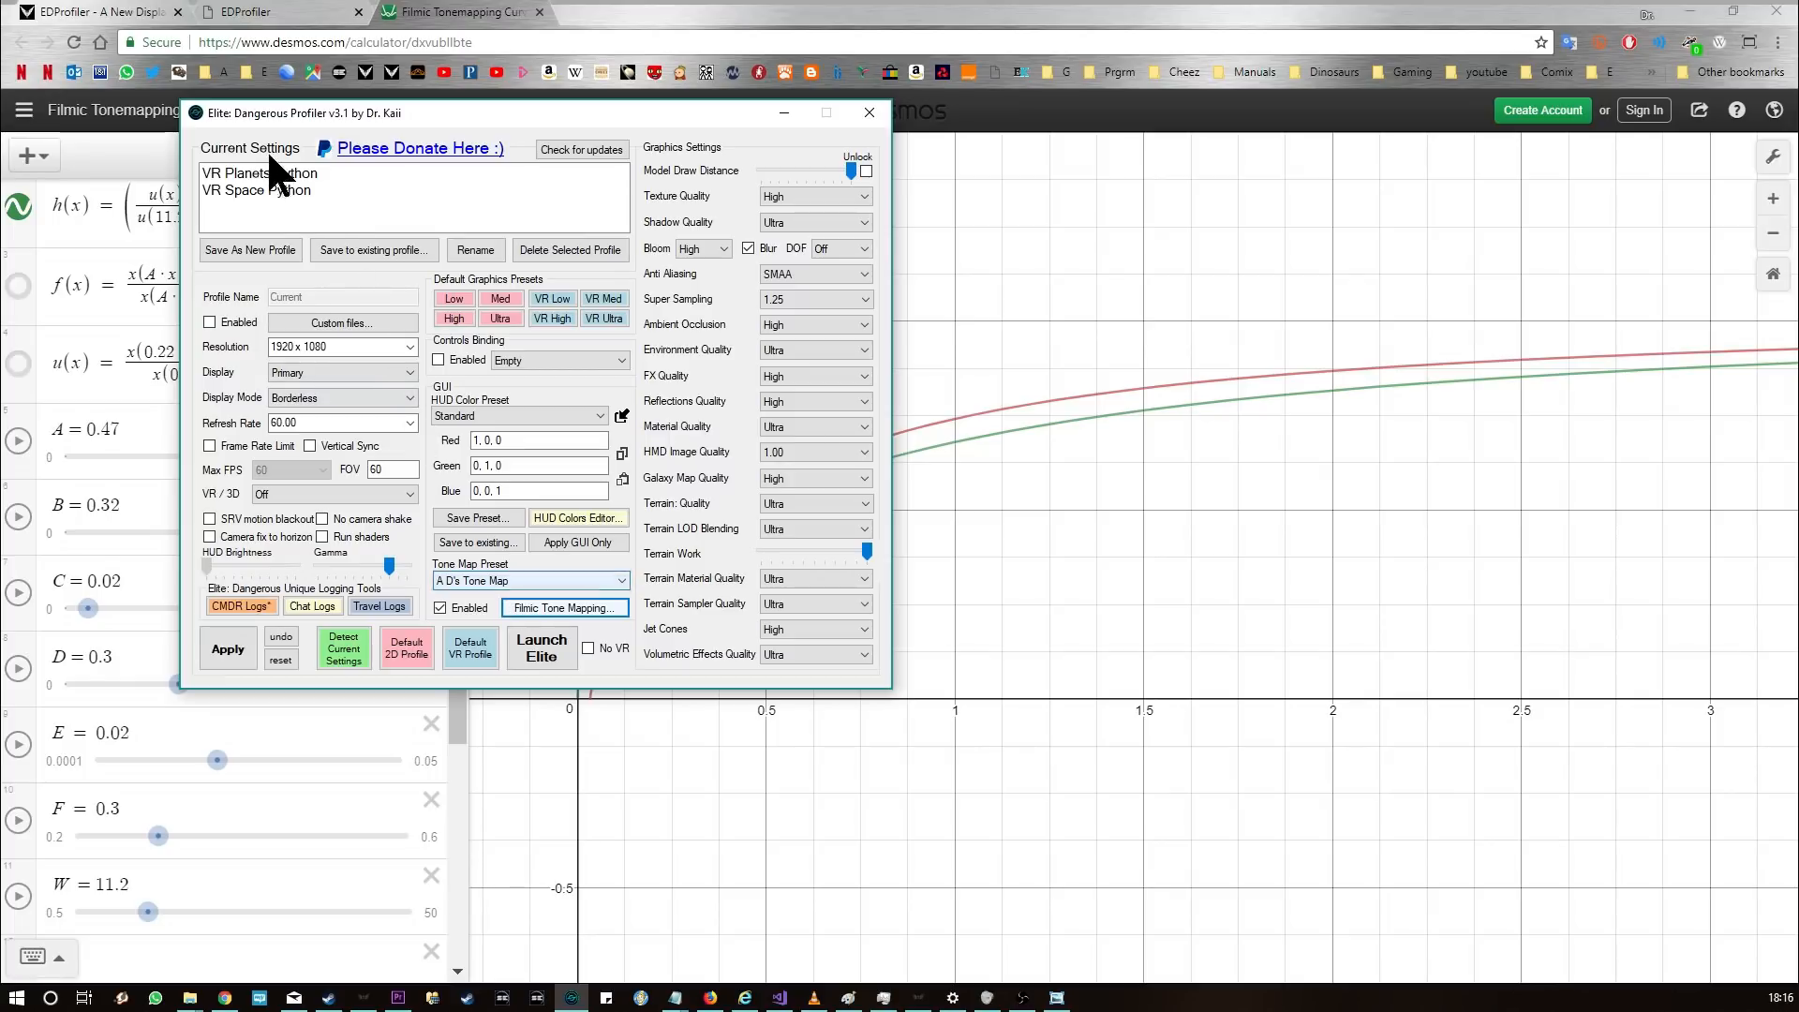
click(260, 173)
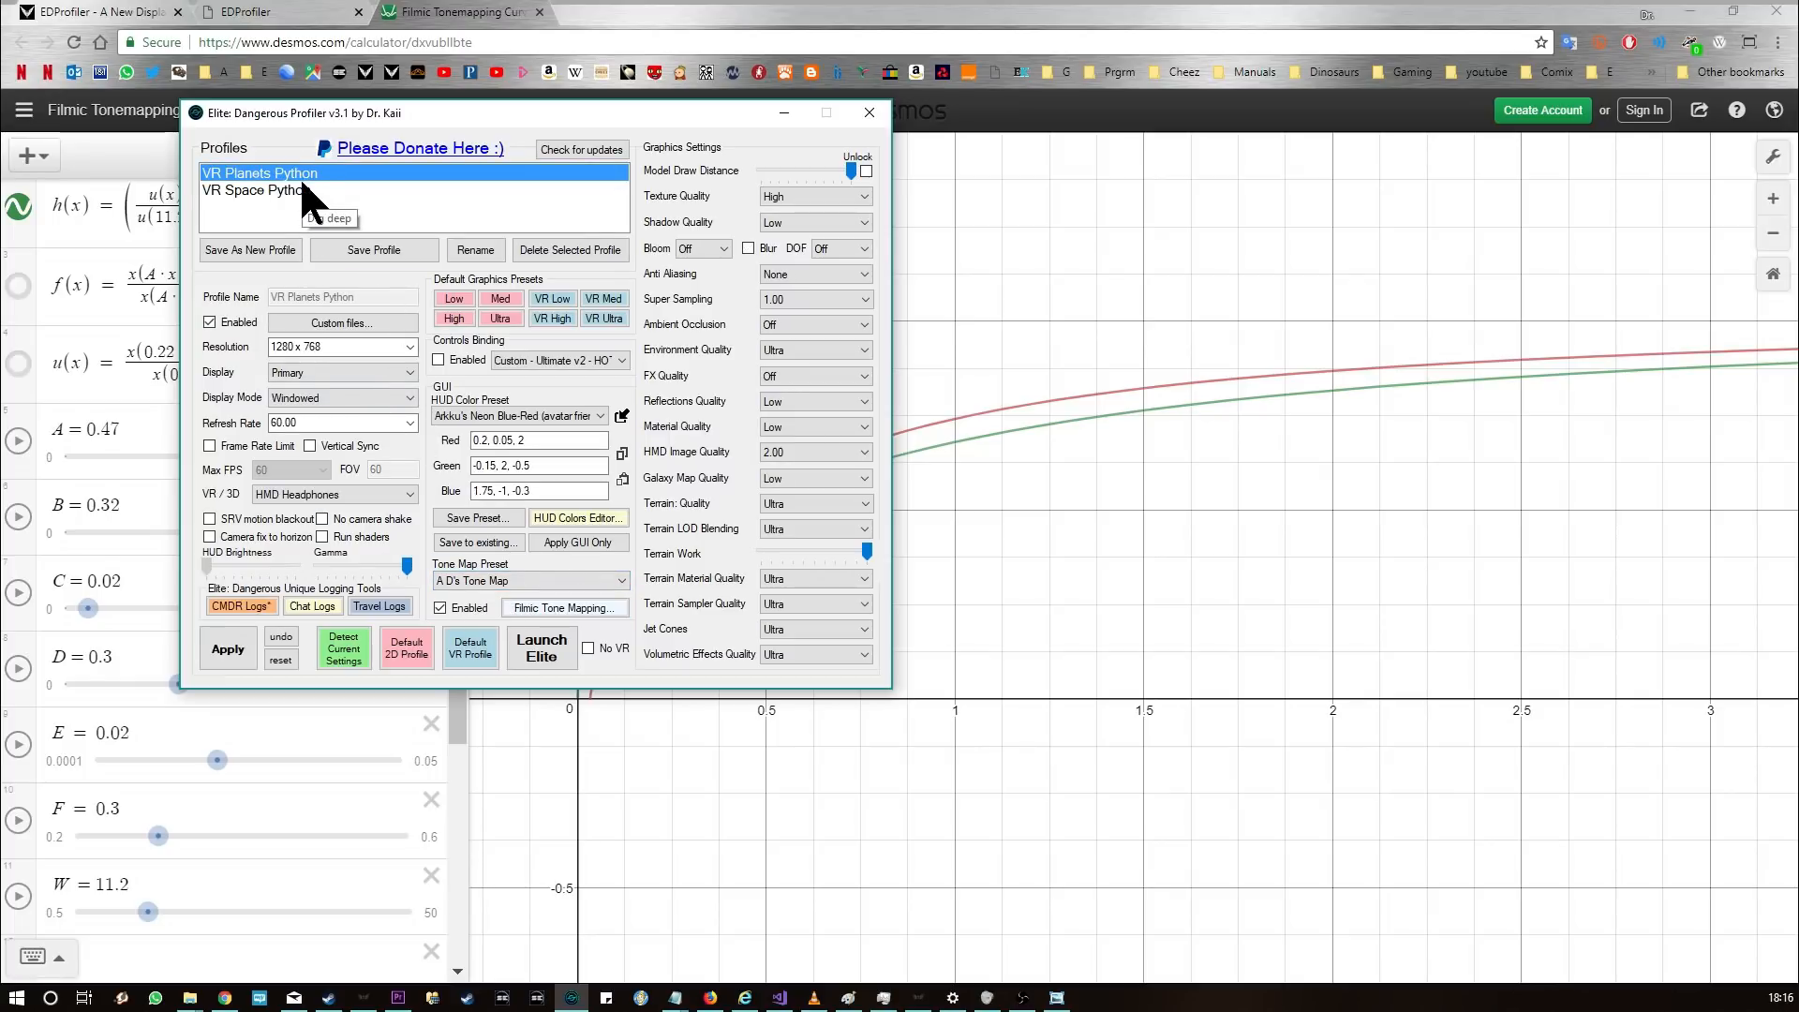
click(257, 189)
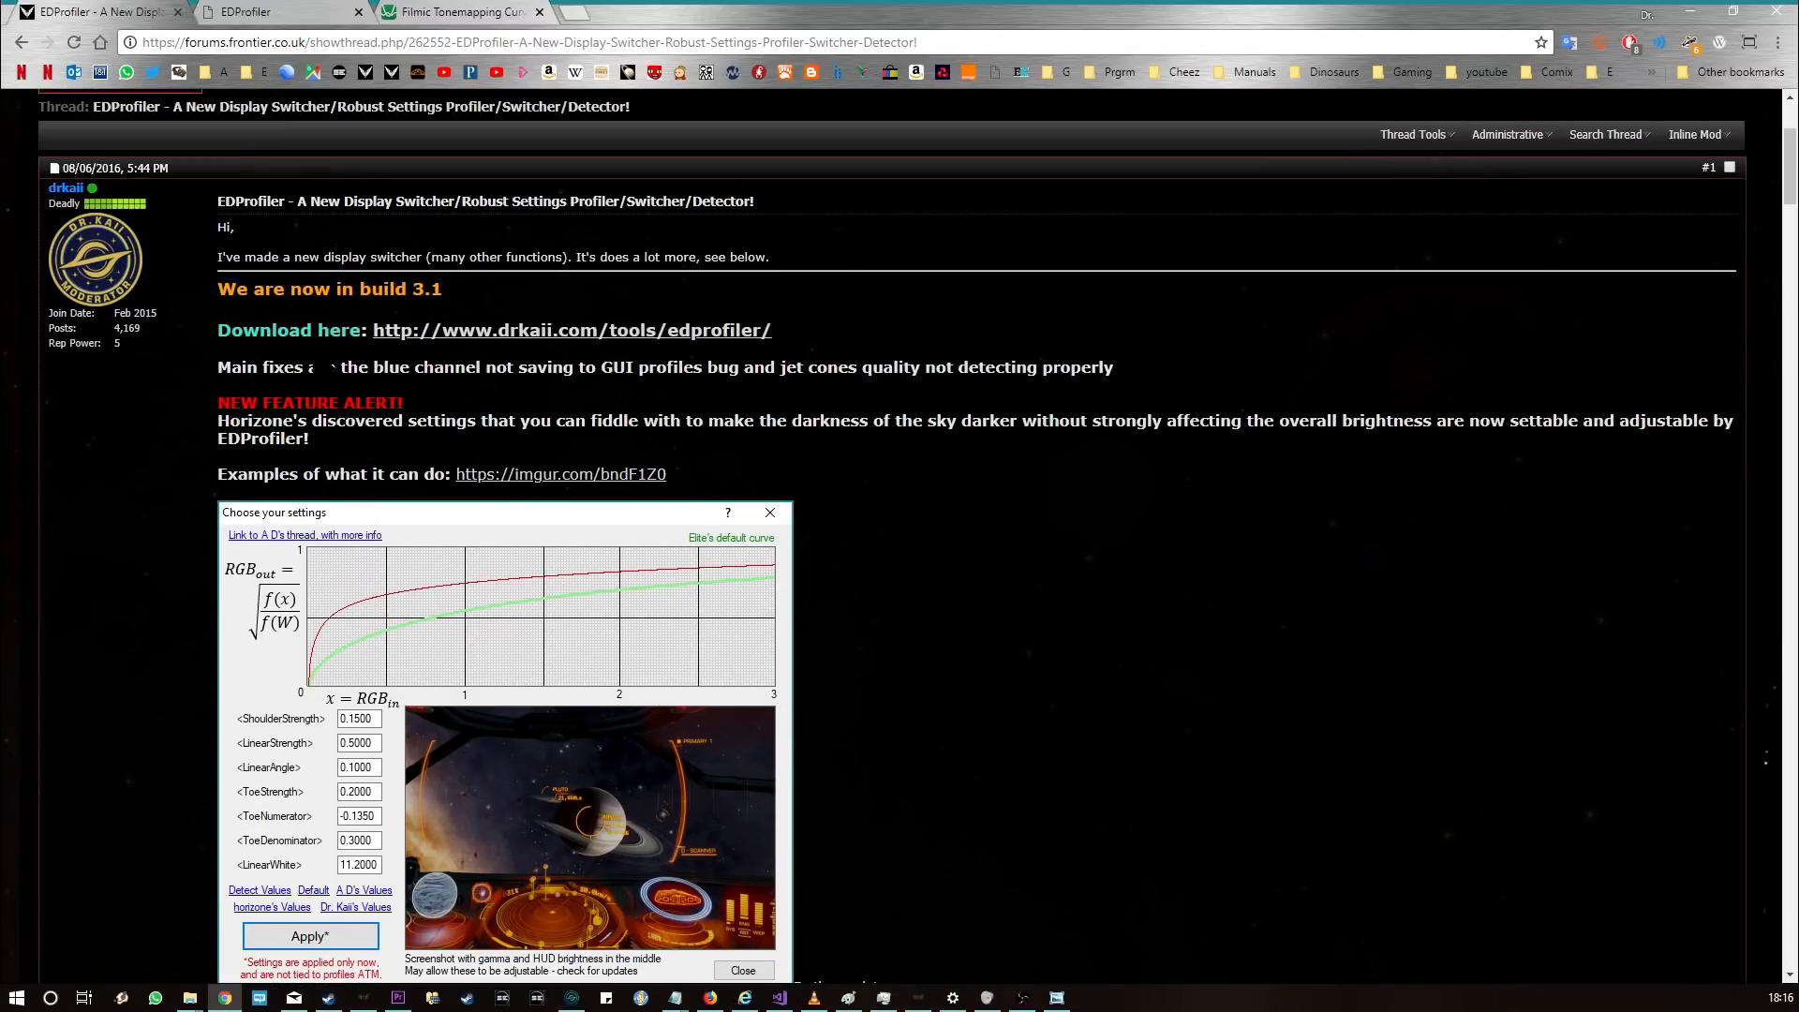
Step: Scroll through the EDProfiler forum post, then return to EDProfiler's tone mapping dialog
scroll(down, 3)
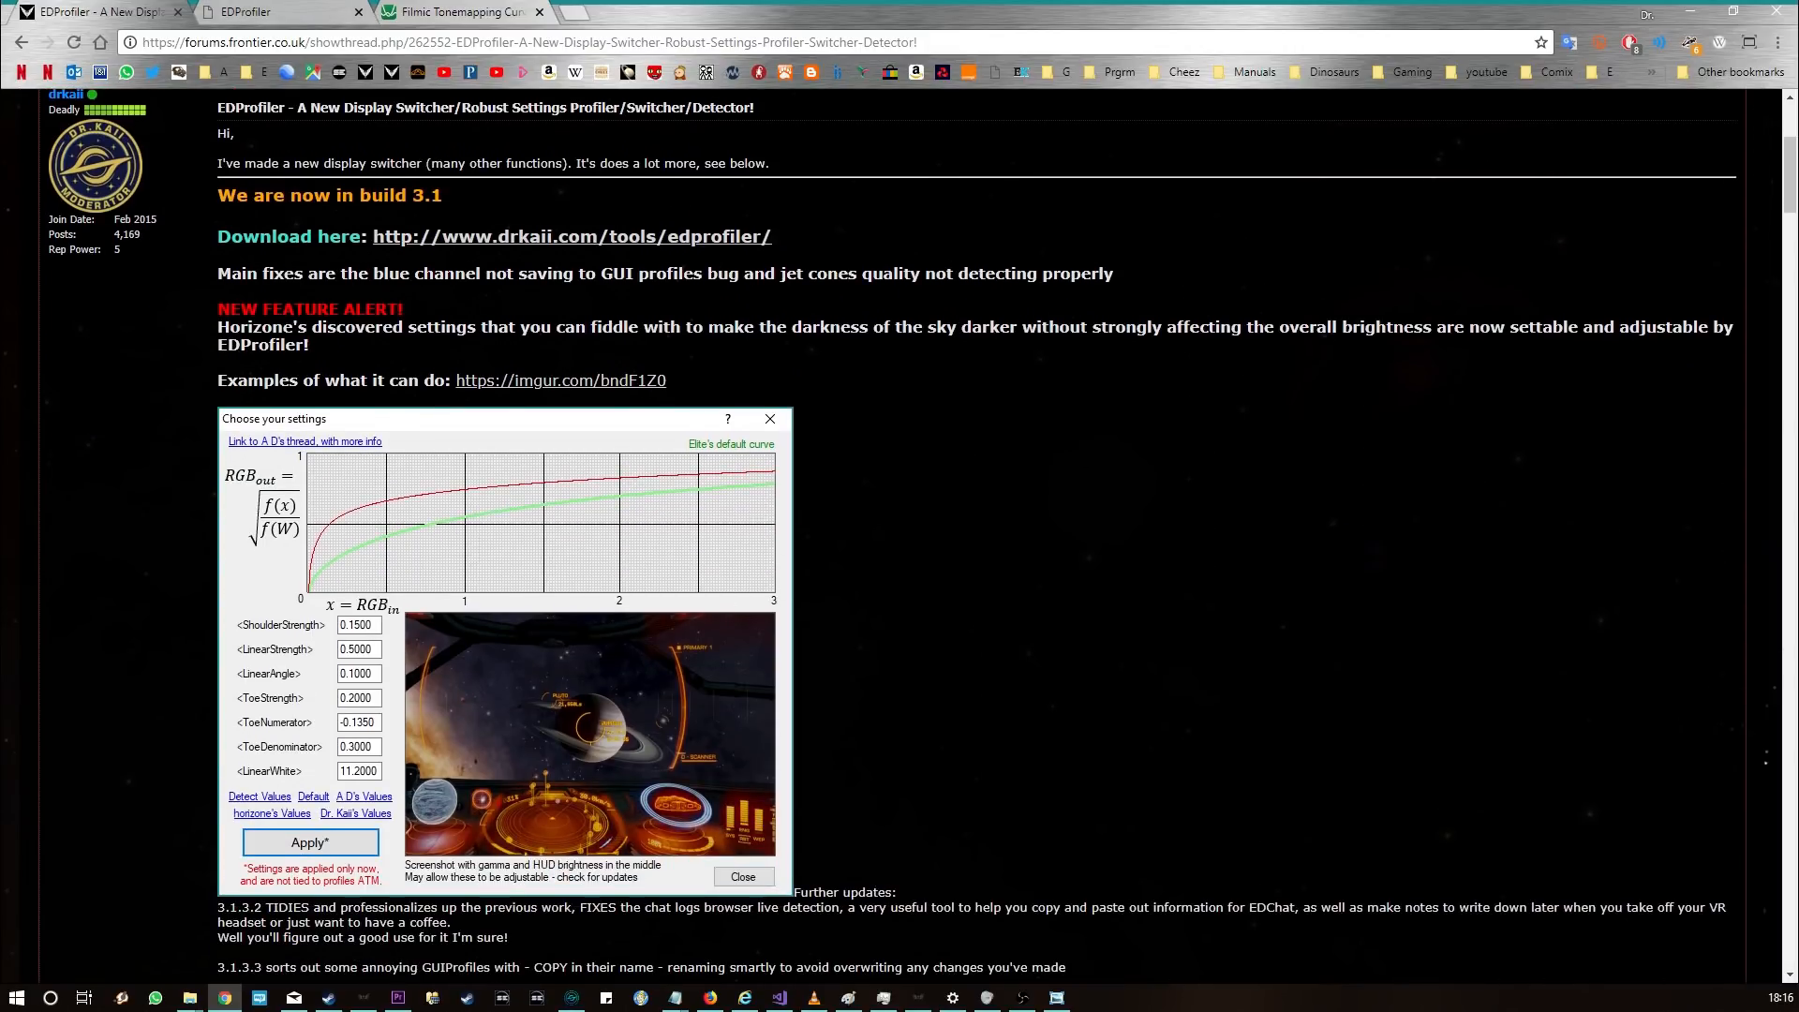
mouse_move(584, 447)
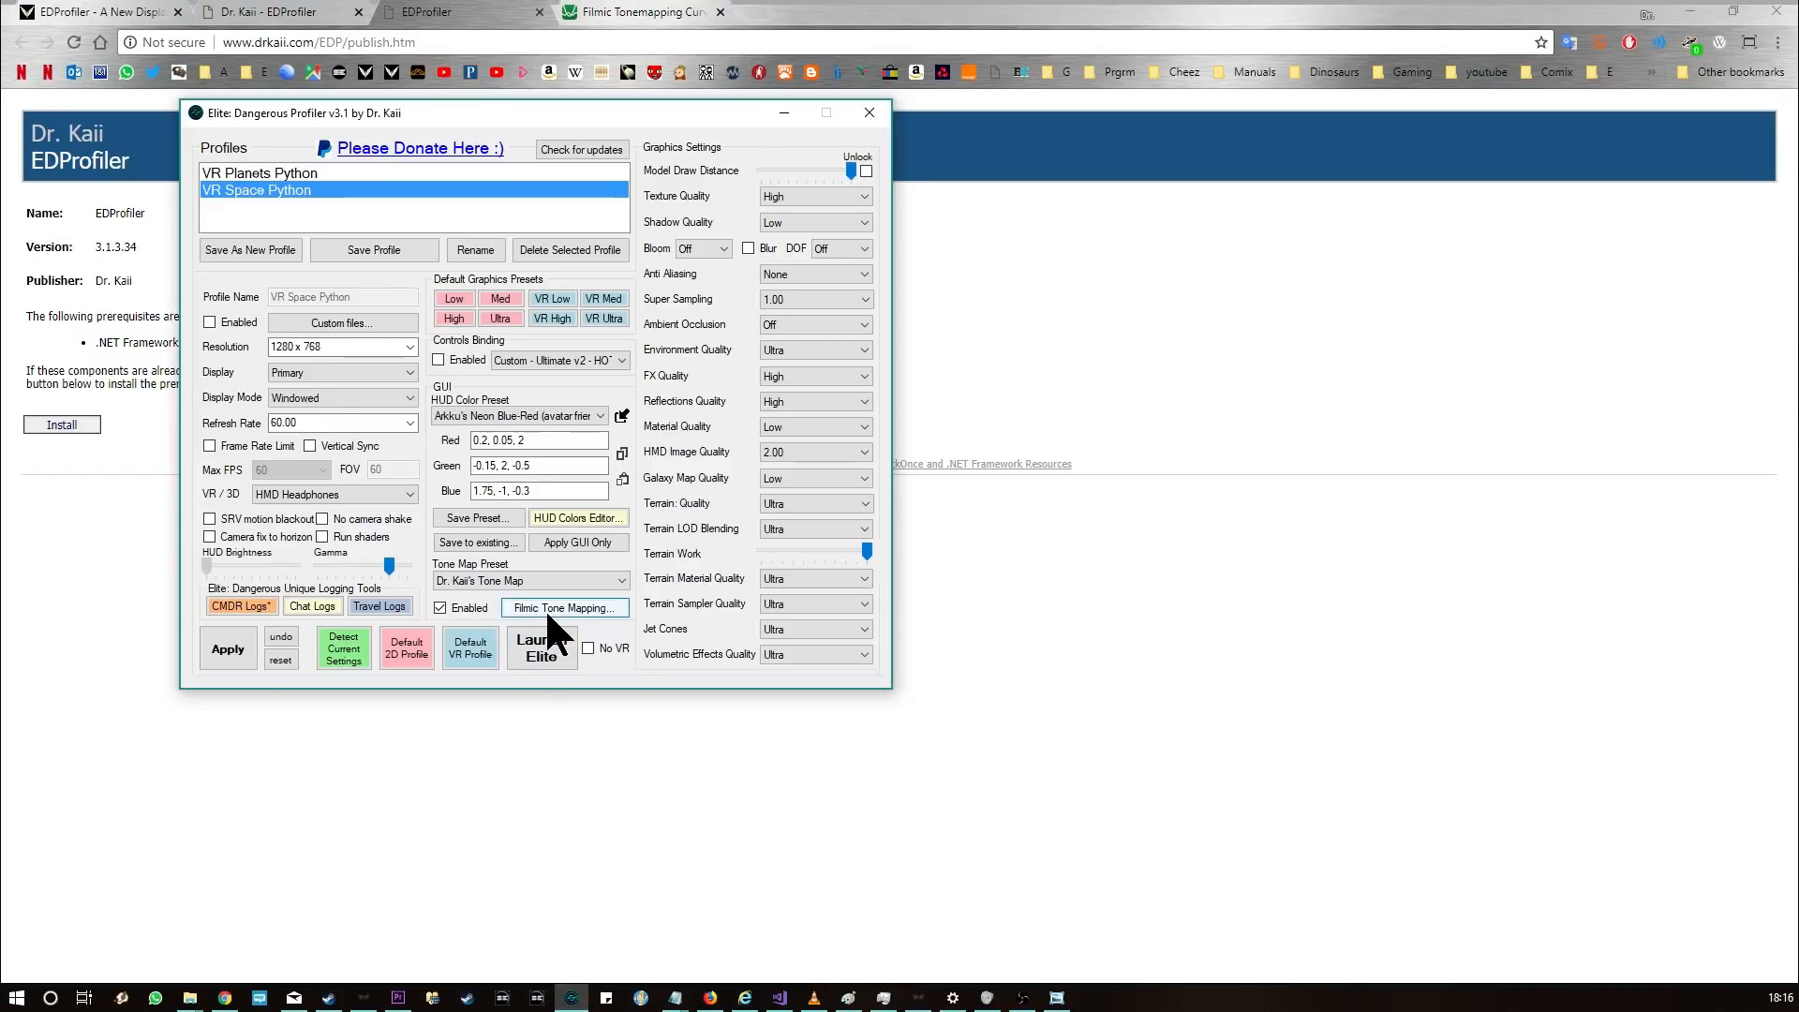
click(562, 607)
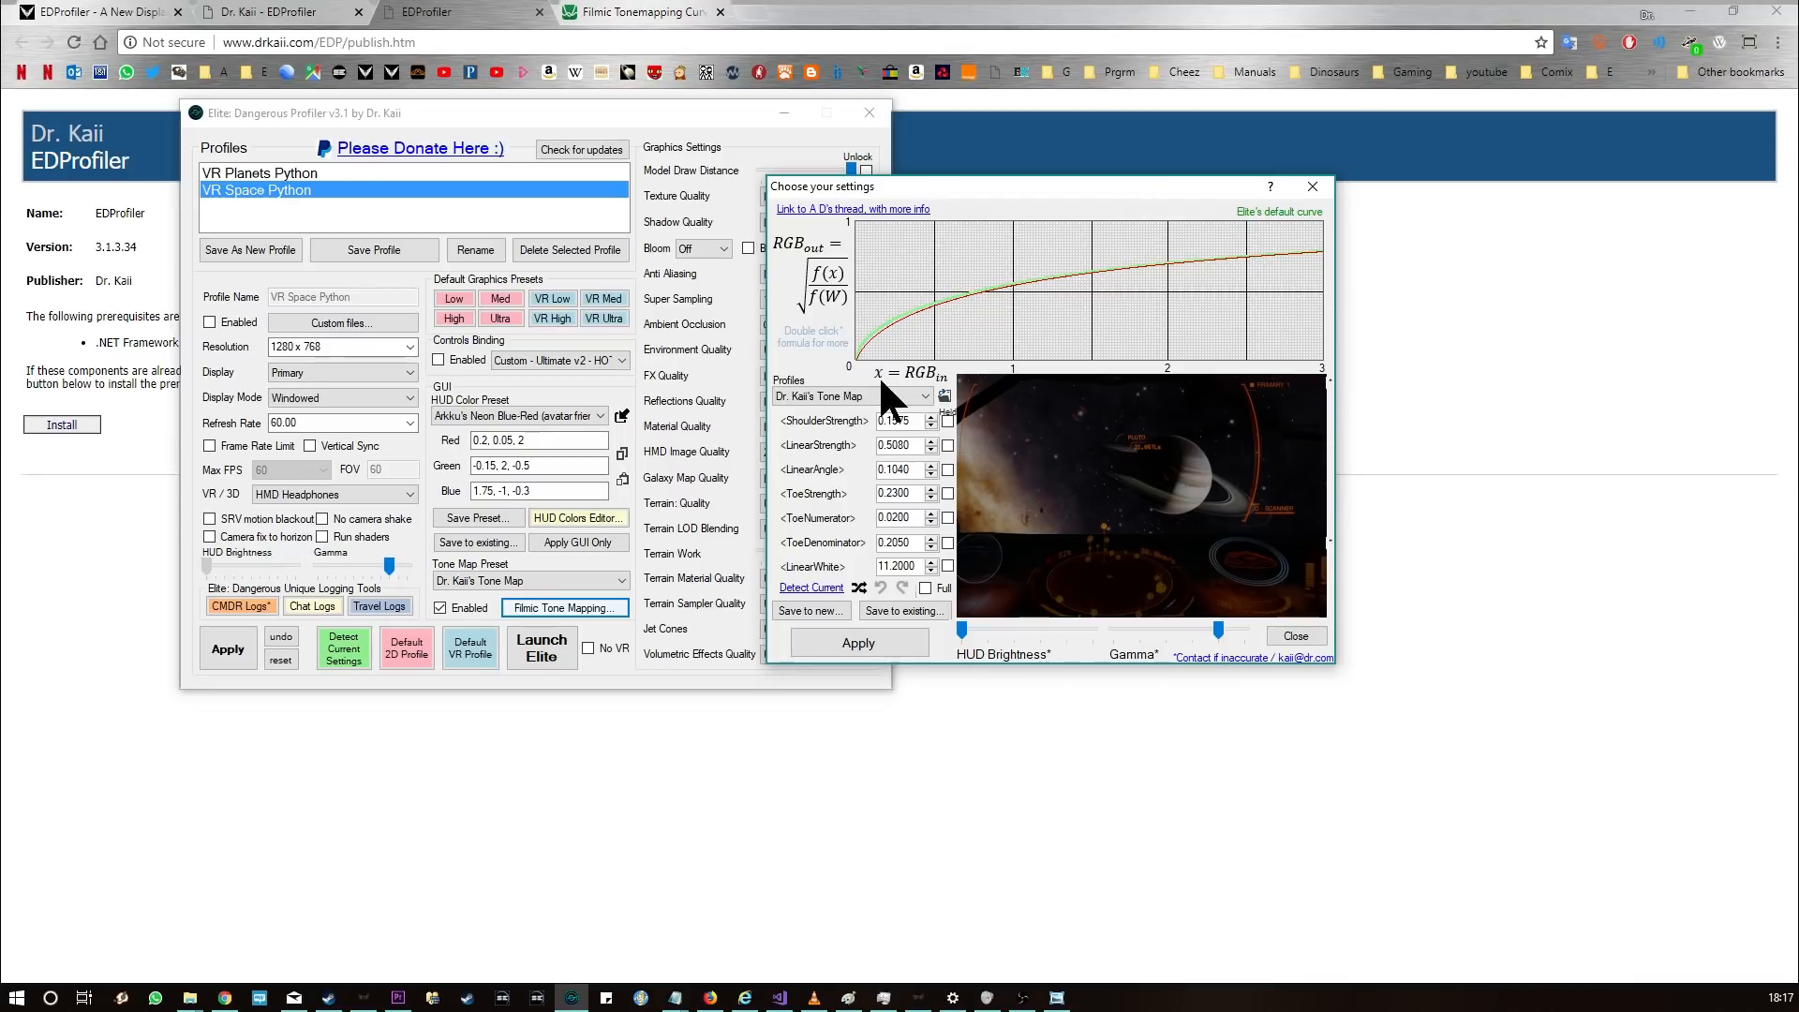
Step: Show the list of saved tone map profiles with Dr. Kaii's Tone Map selected
click(928, 396)
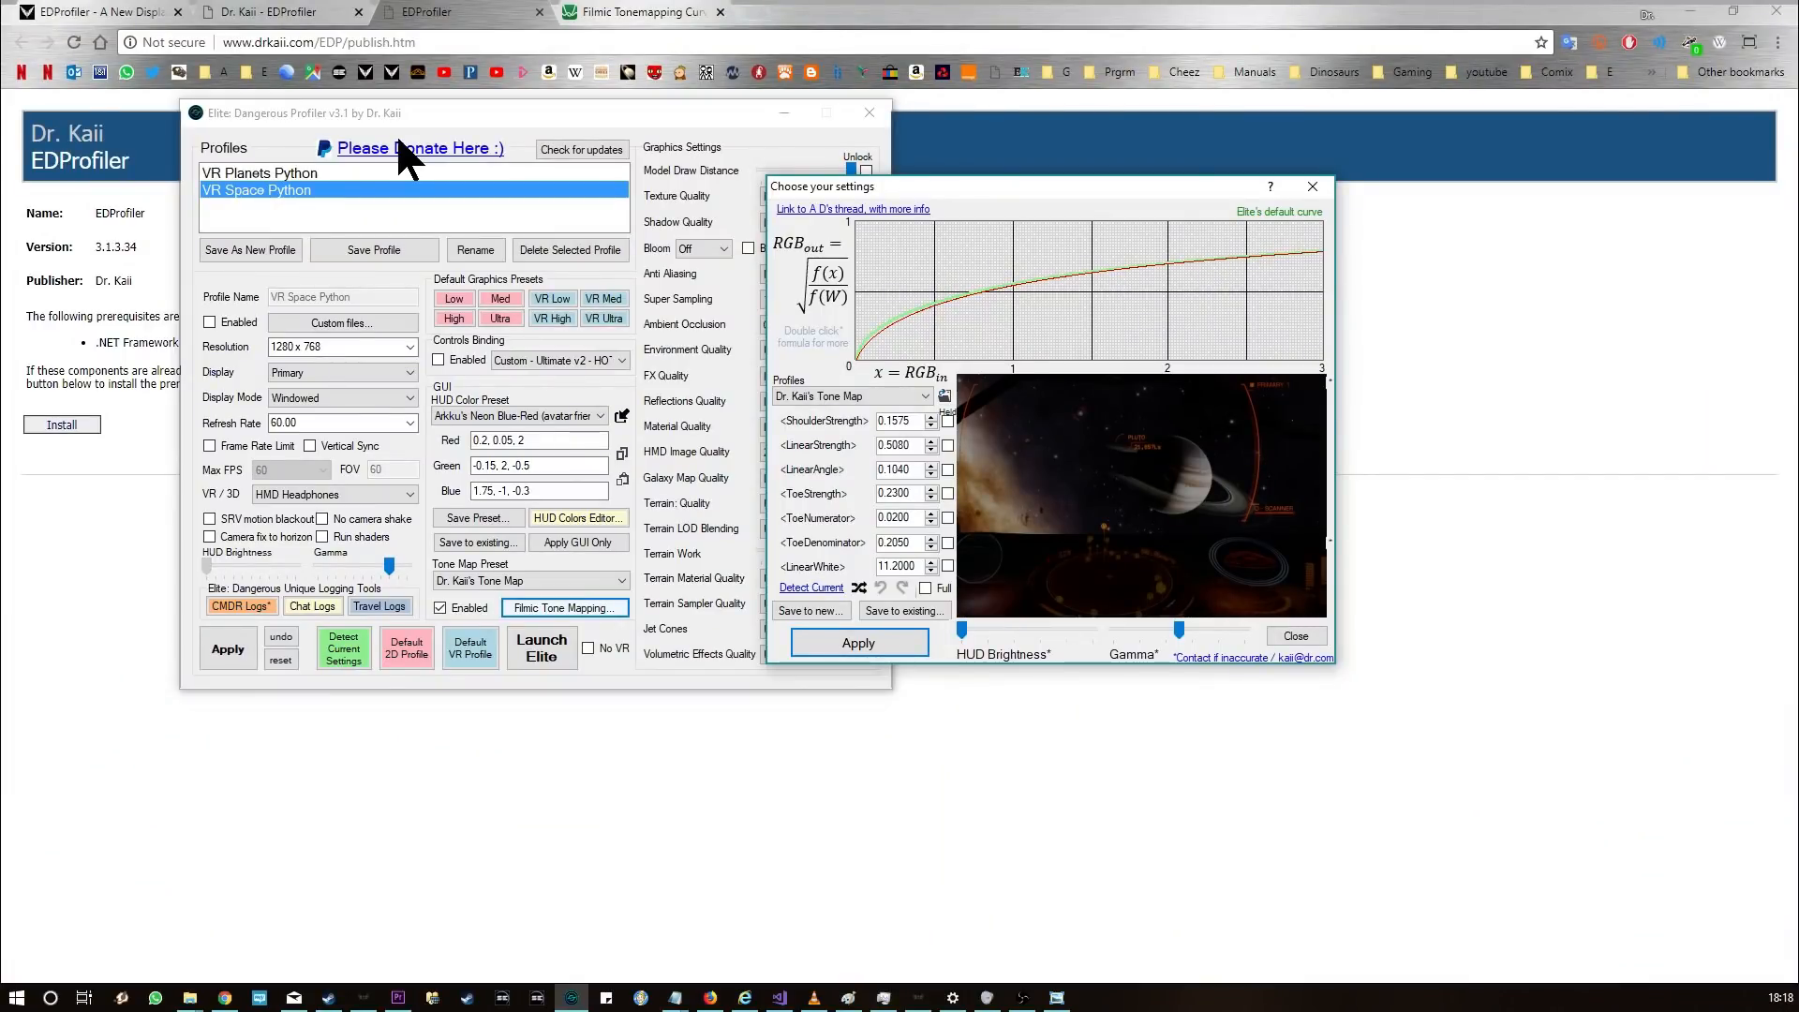
mouse_move(218, 621)
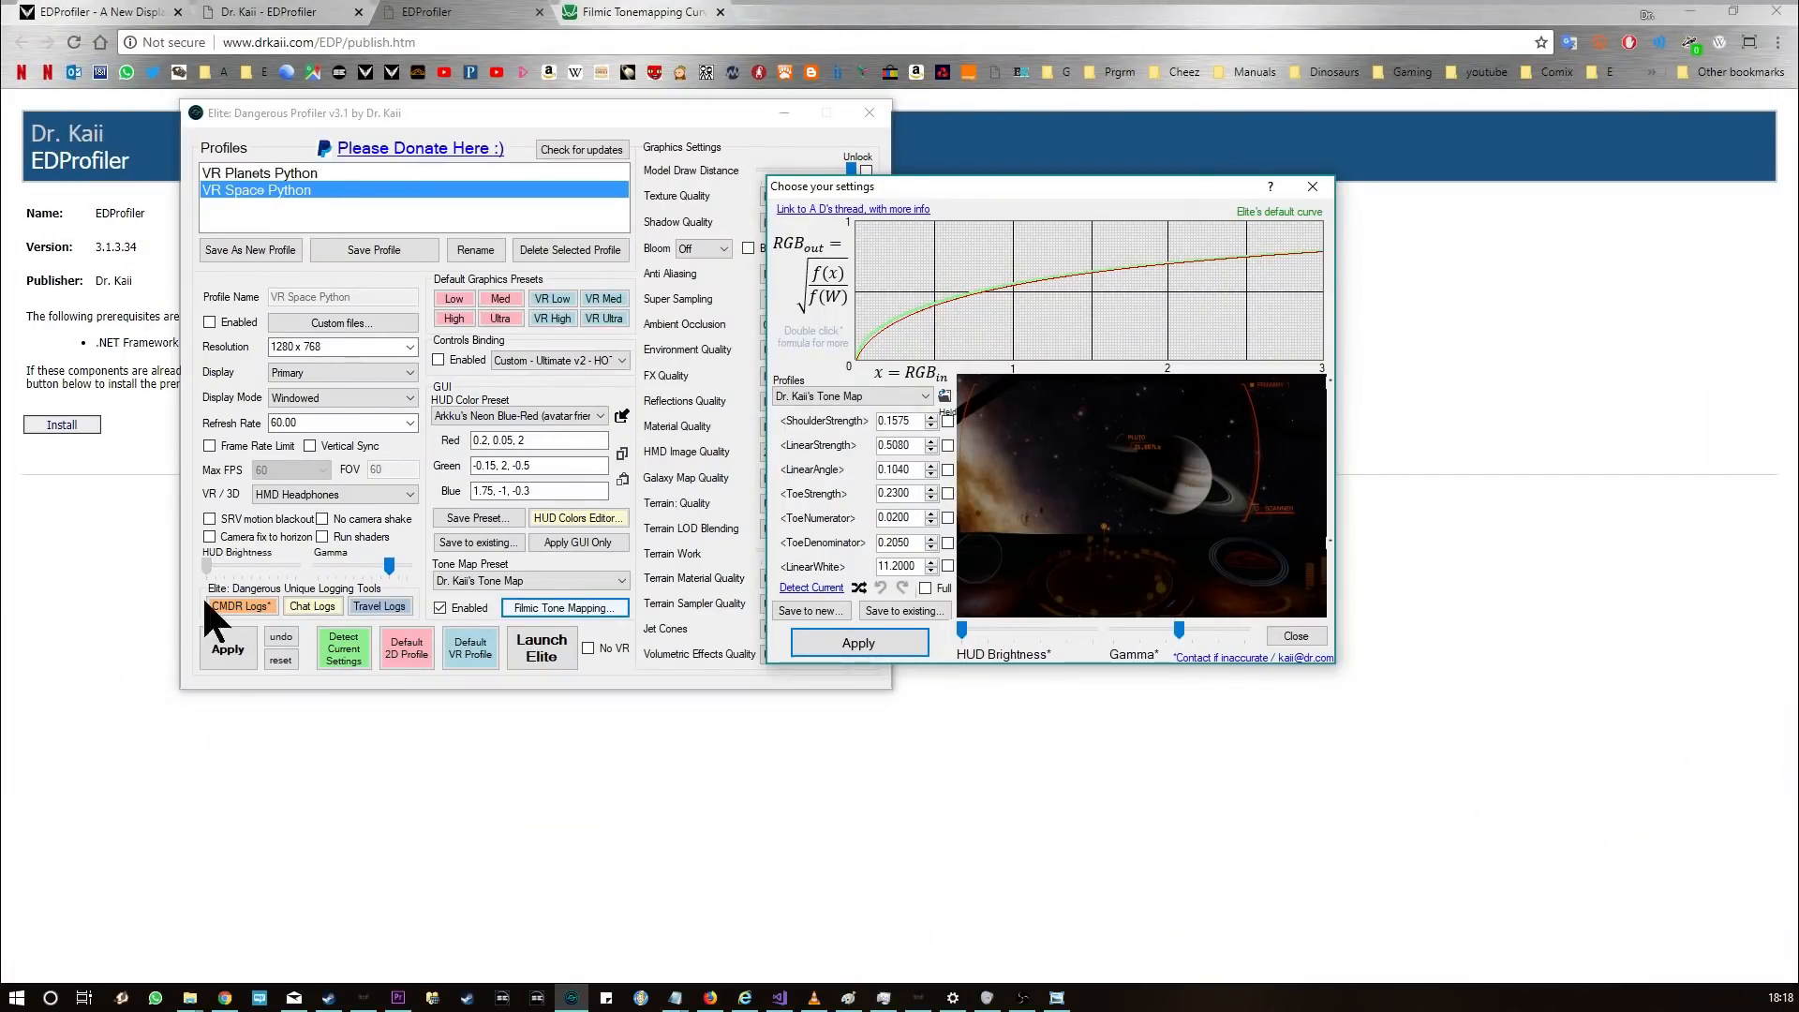